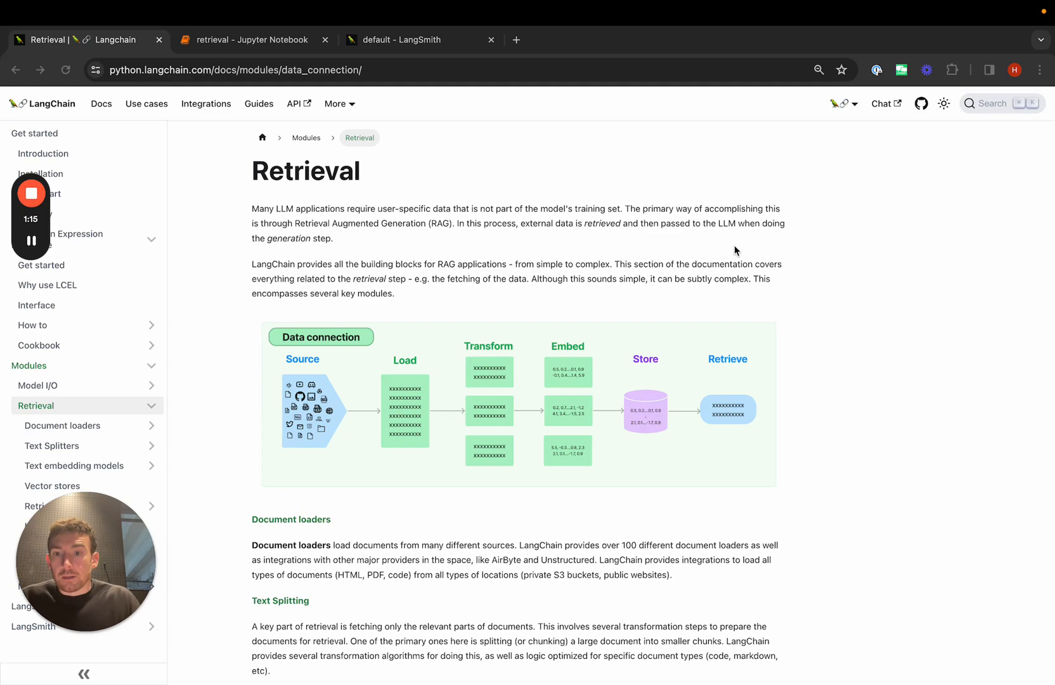
Switch to the retrieval notebook and run the WebBaseLoader cell for the LangSmith overview page.
{"action": "scroll", "scroll_direction": "down", "scroll_amount": 3}
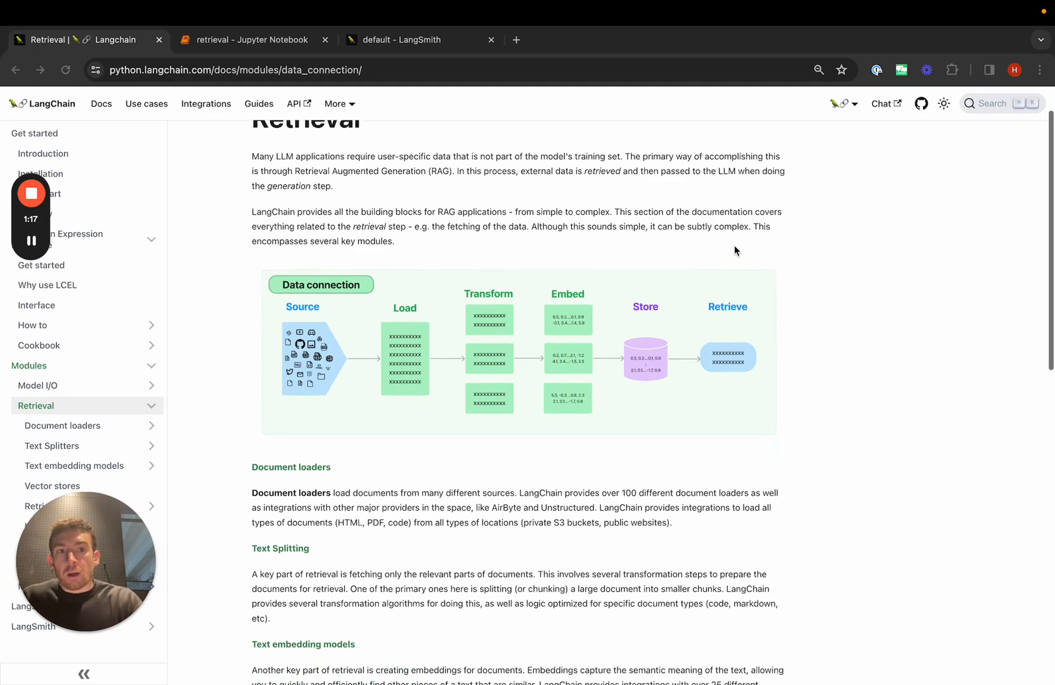
{"action": "scroll", "scroll_direction": "down", "scroll_amount": 3}
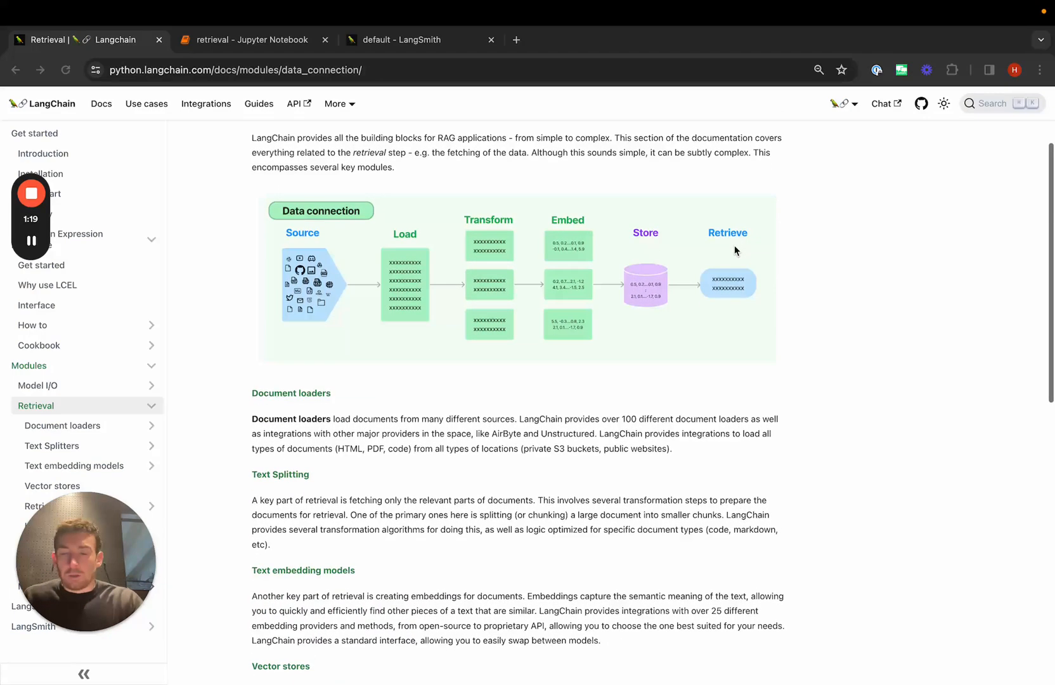
{"action": "mouse_move", "coordinate": [463, 382]}
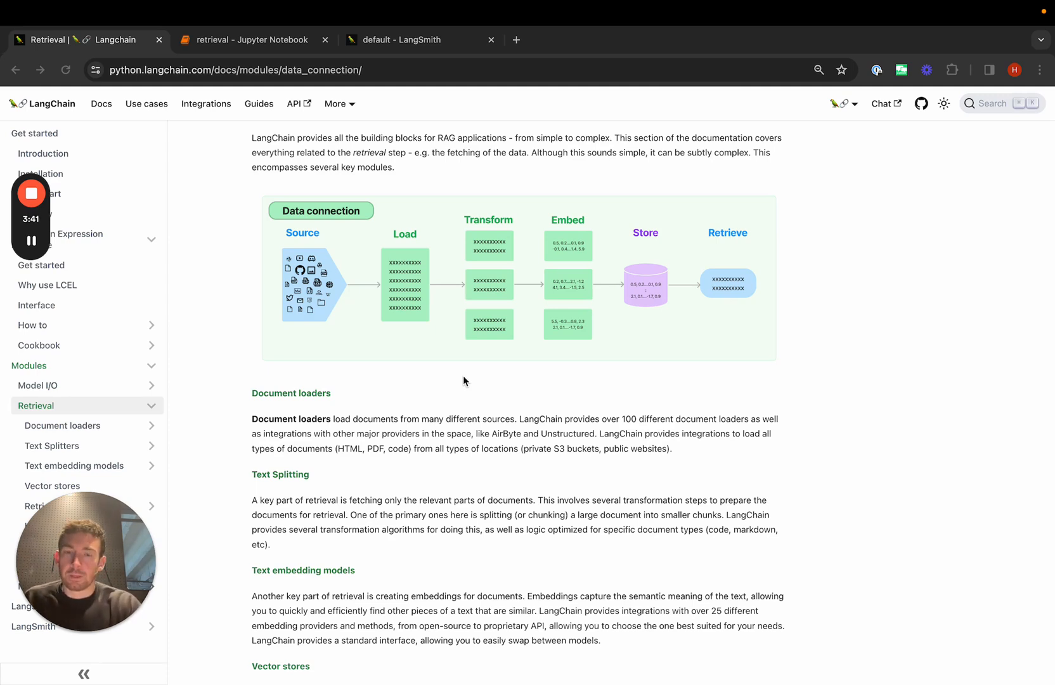
{"action": "scroll", "scroll_direction": "down", "scroll_amount": 3}
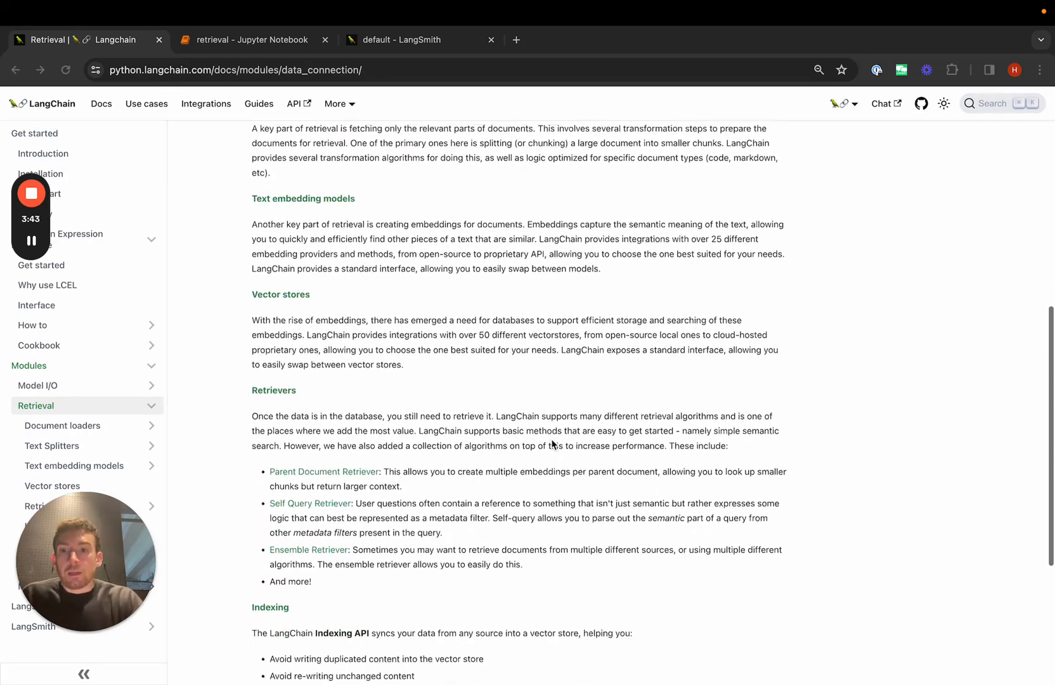
{"action": "scroll", "scroll_direction": "down", "scroll_amount": 3}
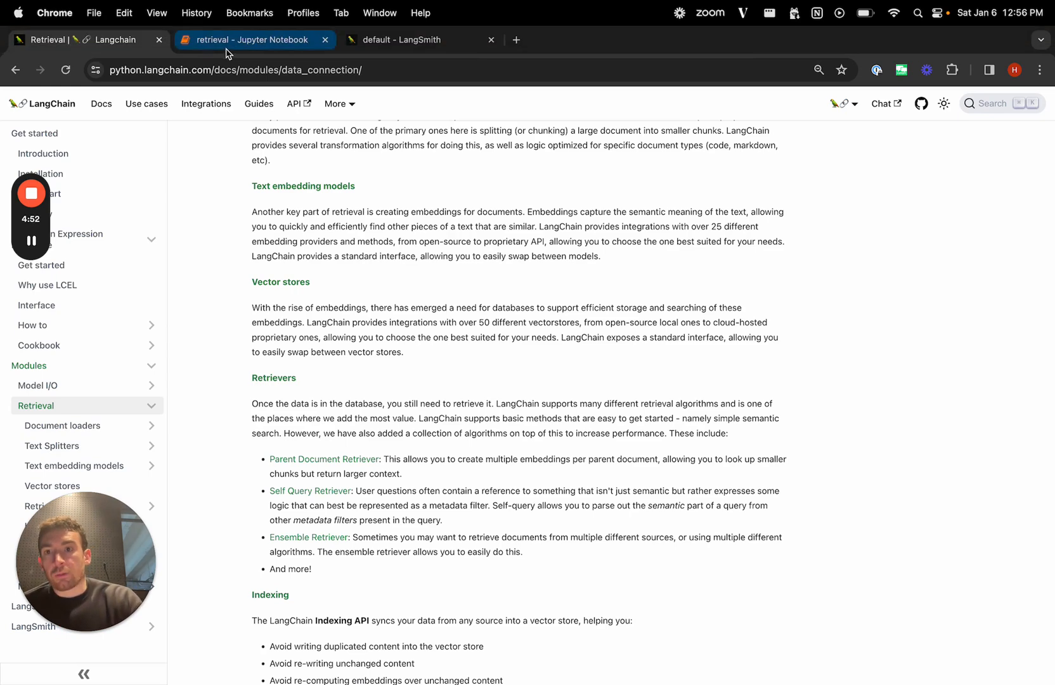
{"action": "left_click", "coordinate": [252, 40]}
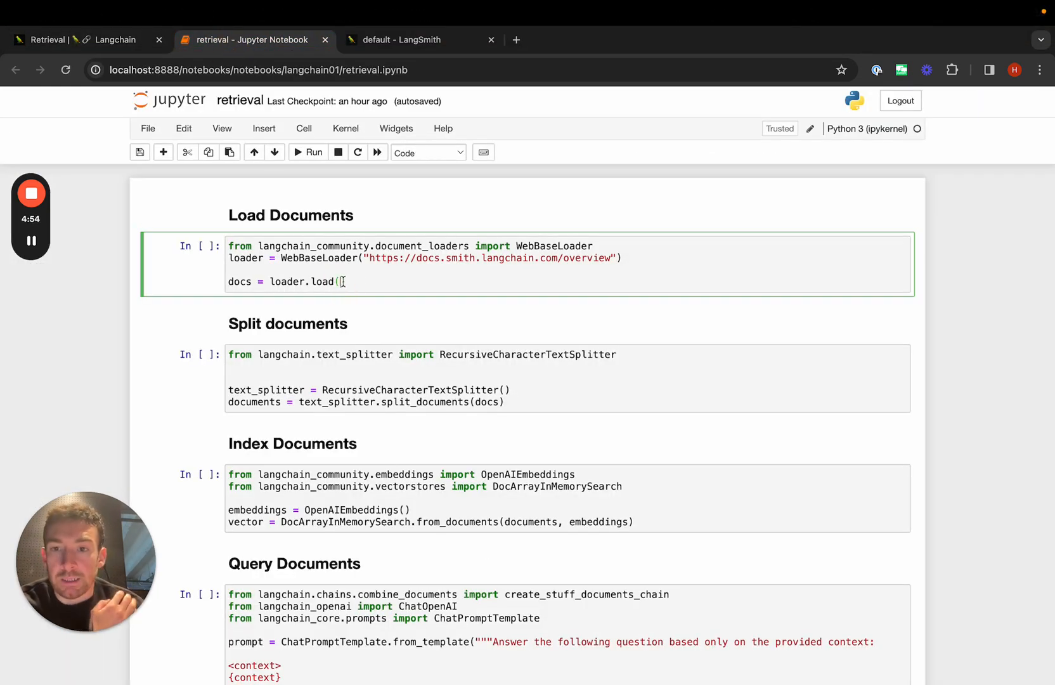
{"action": "left_click", "coordinate": [307, 152]}
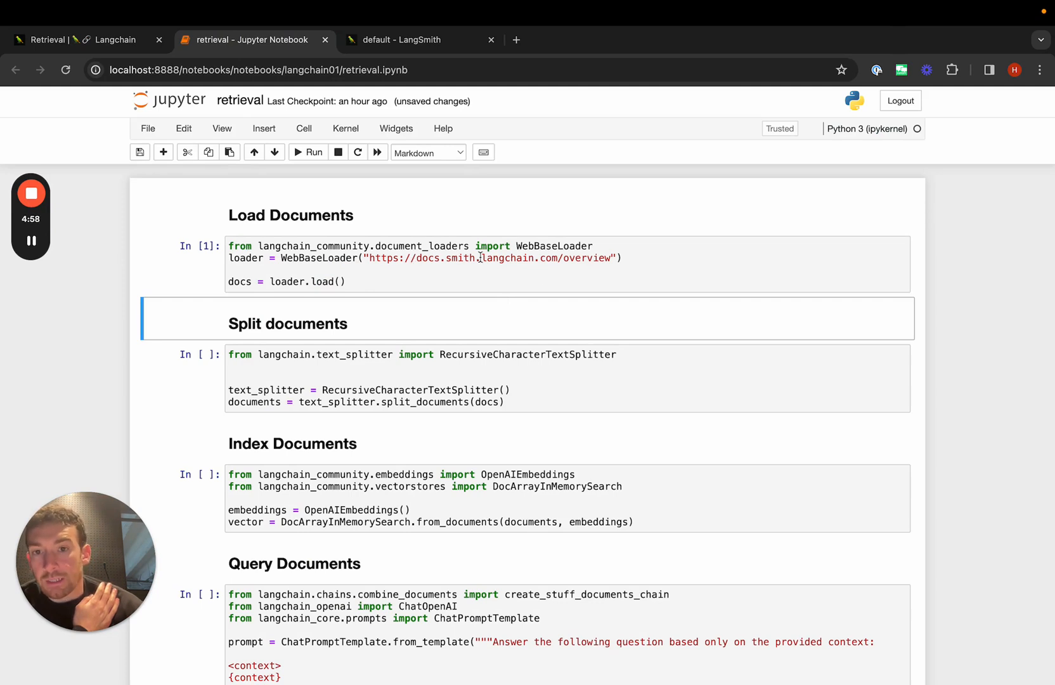
Add a len(docs) check cell and run the splitter cells, confirming 1 document and 5 chunks.
{"action": "scroll", "scroll_direction": "down", "scroll_amount": 3}
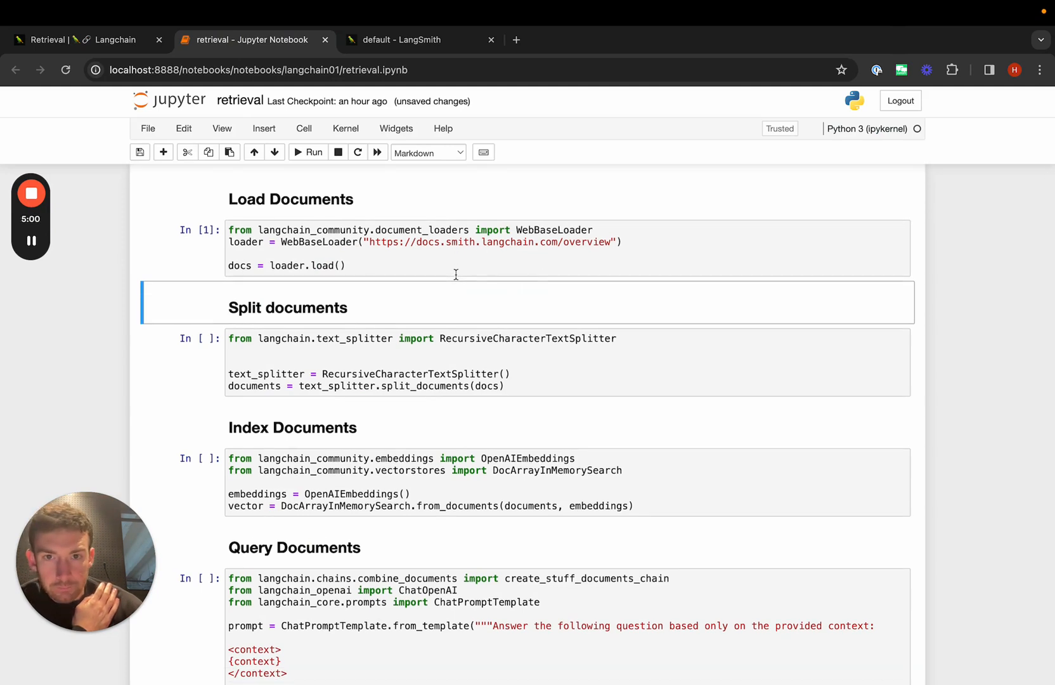
{"action": "scroll", "scroll_direction": "up", "scroll_amount": 3}
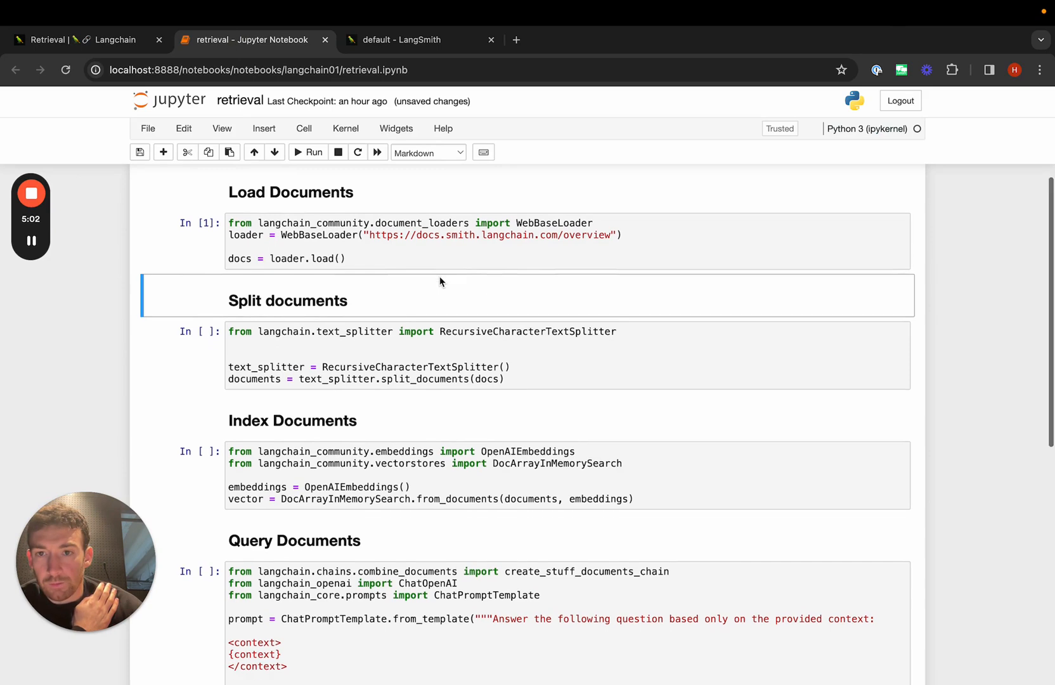
{"action": "left_click", "coordinate": [447, 343]}
{"action": "type", "text": "docs"}
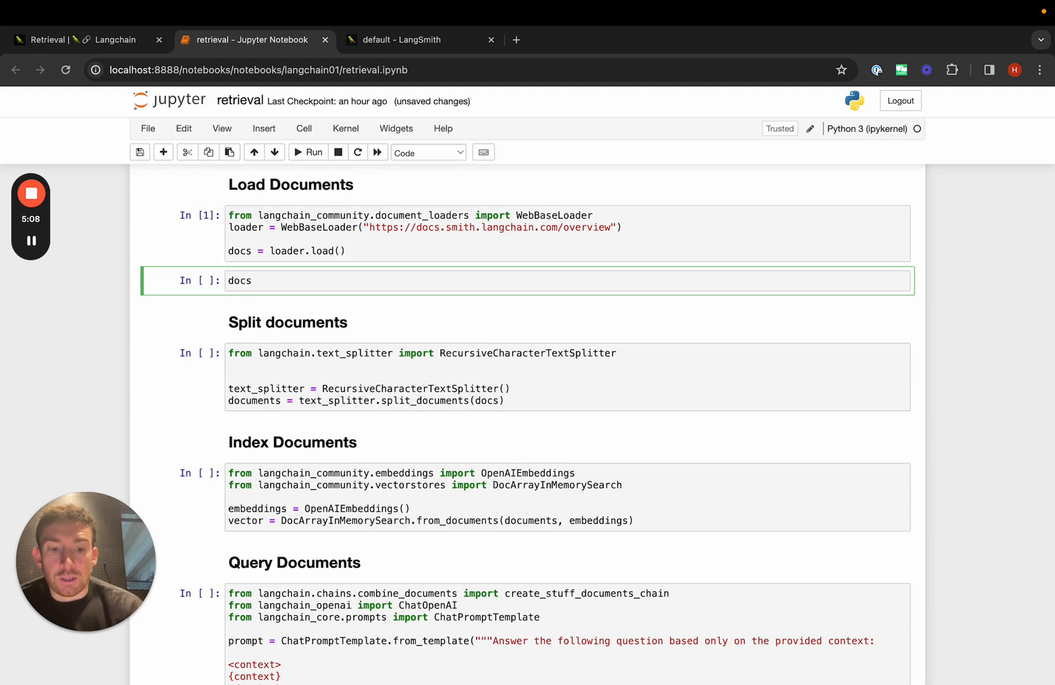
{"action": "type", "text": "len(documents"}
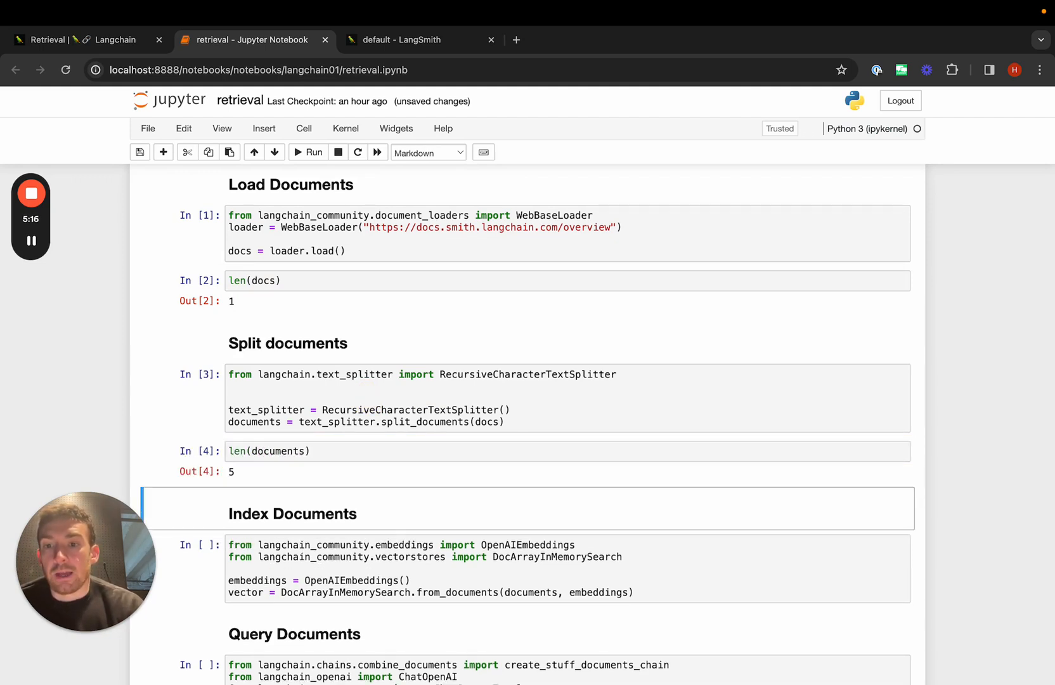
{"action": "scroll", "scroll_direction": "down", "scroll_amount": 3}
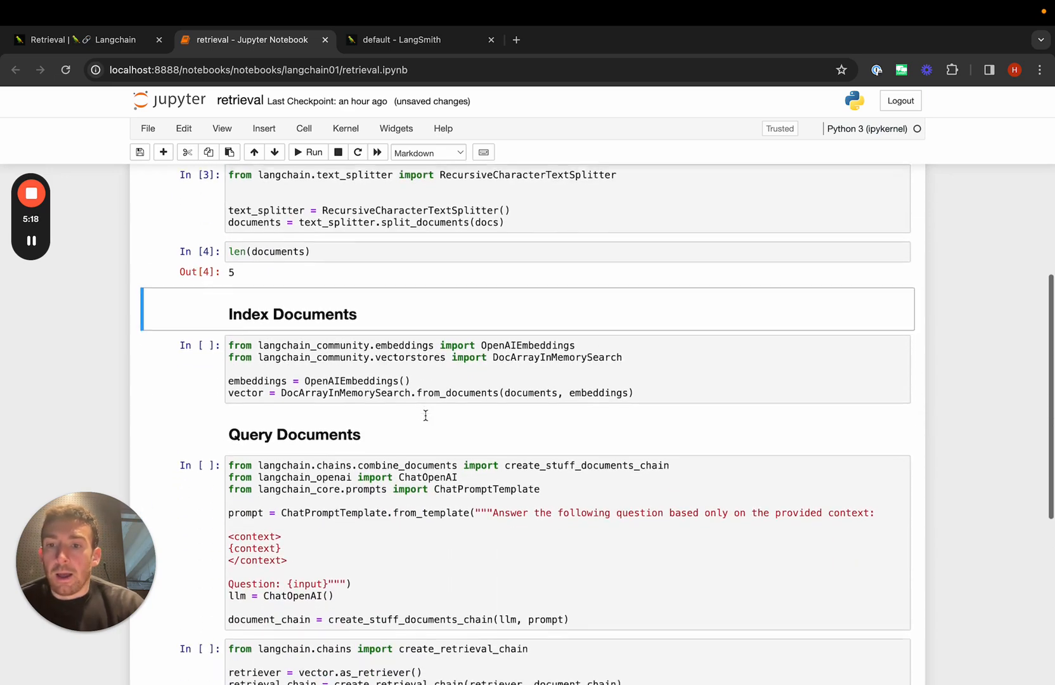
Run the Index Documents cell, building the OpenAI-embedded in-memory vector store despite a deprecation warning.
{"action": "left_click", "coordinate": [430, 350]}
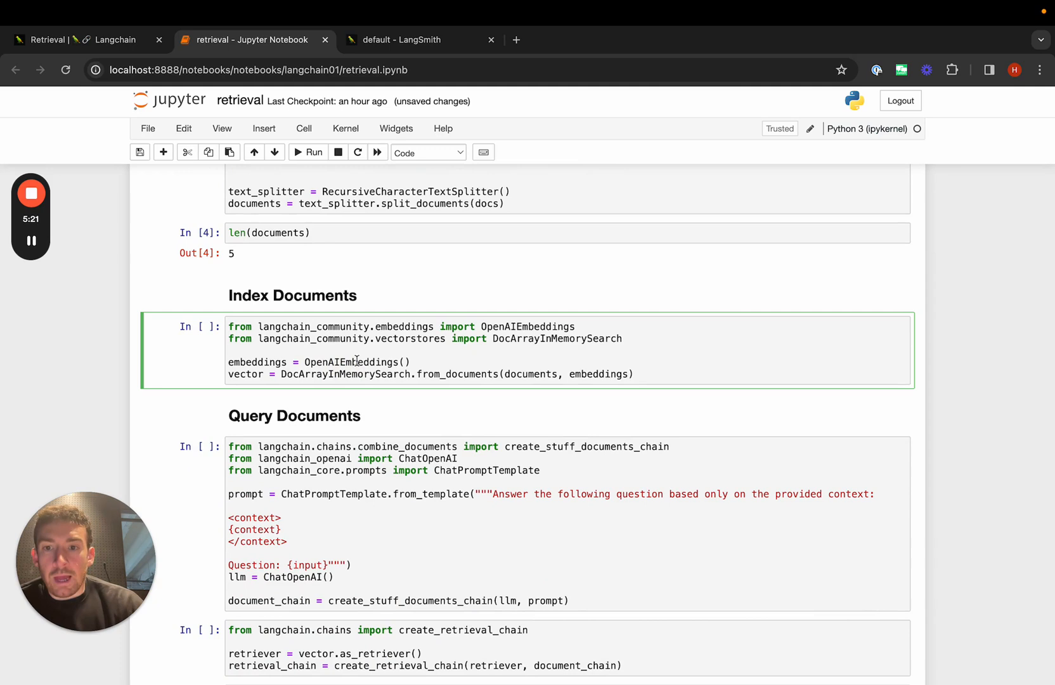
{"action": "double_click", "coordinate": [528, 327]}
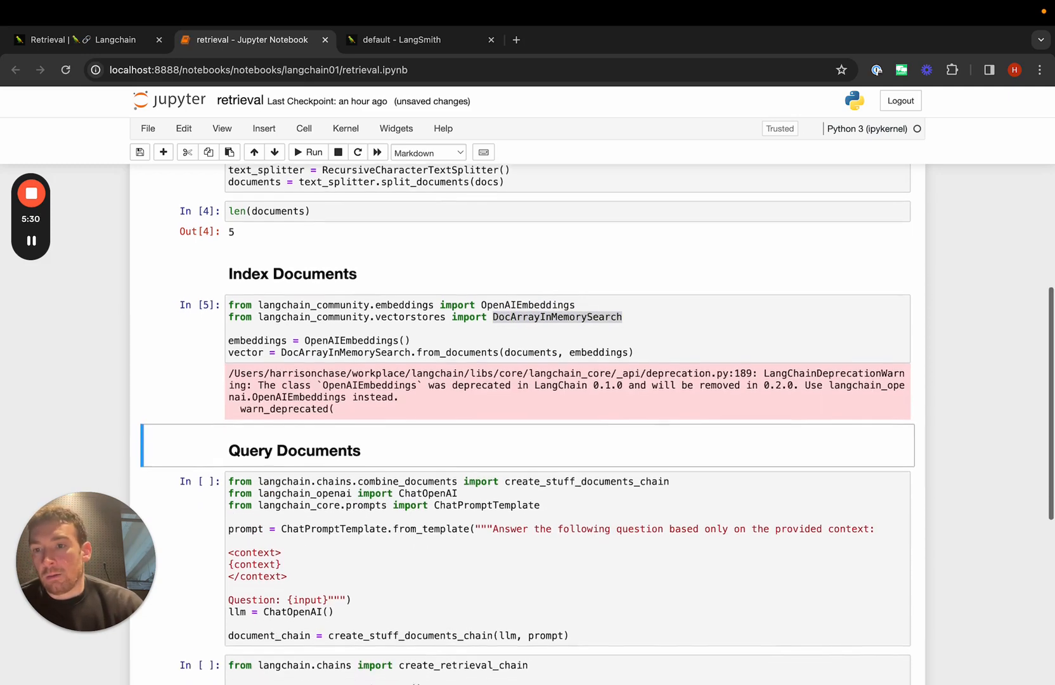
{"action": "scroll", "scroll_direction": "down", "scroll_amount": 3}
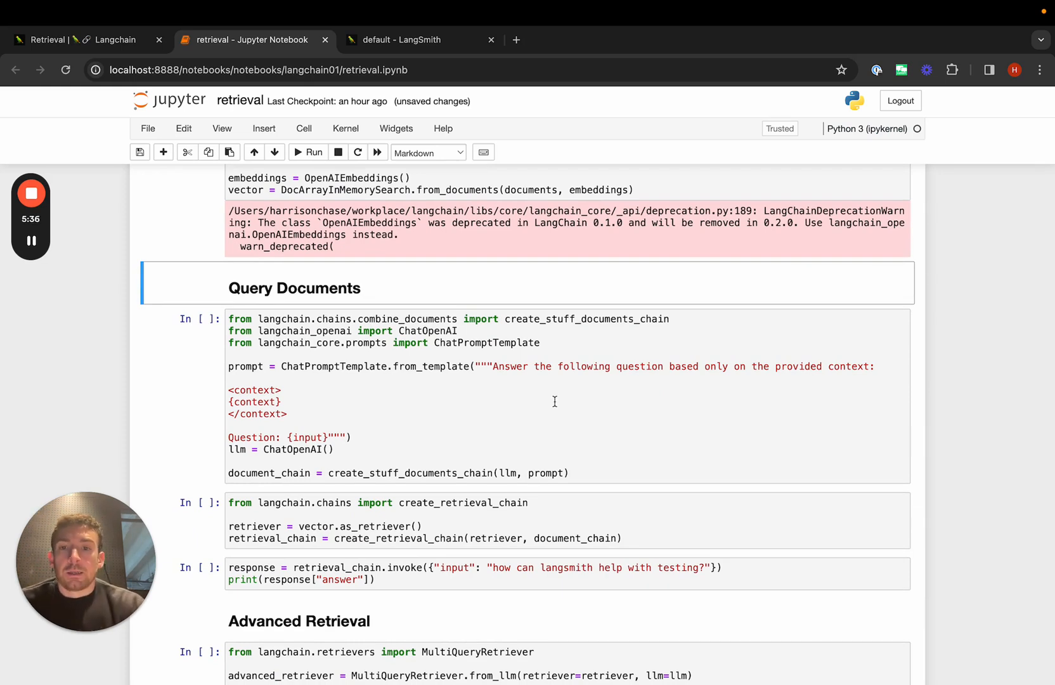
{"action": "mouse_move", "coordinate": [491, 402]}
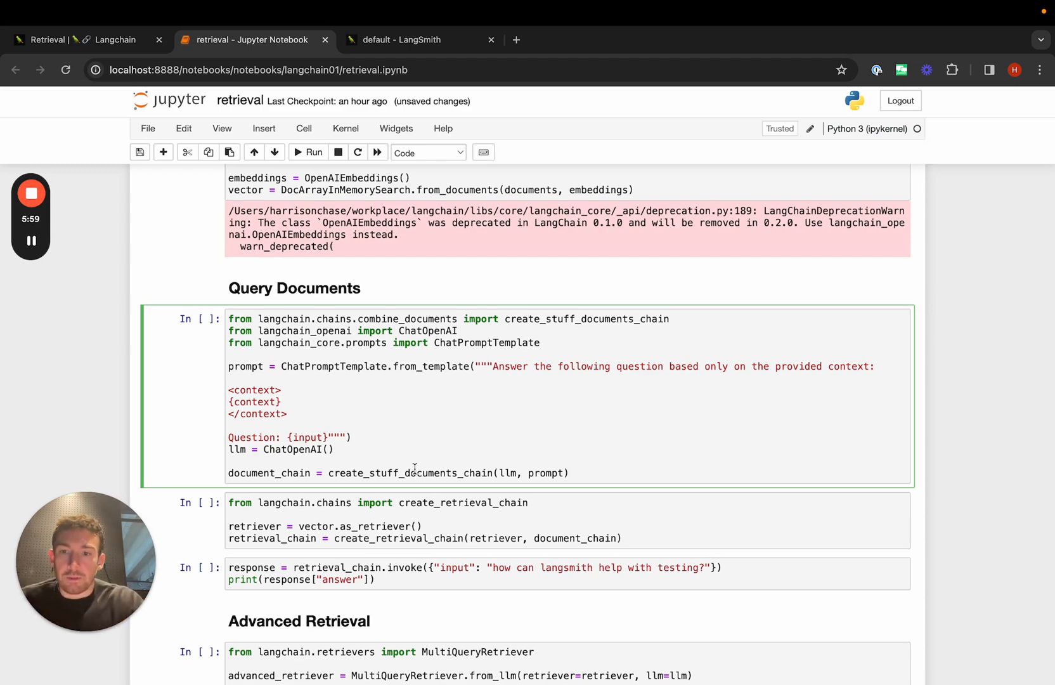
Run the prompt/document chain, create_retrieval_chain and invoke cells to answer the LangSmith testing question.
{"action": "left_click", "coordinate": [310, 151]}
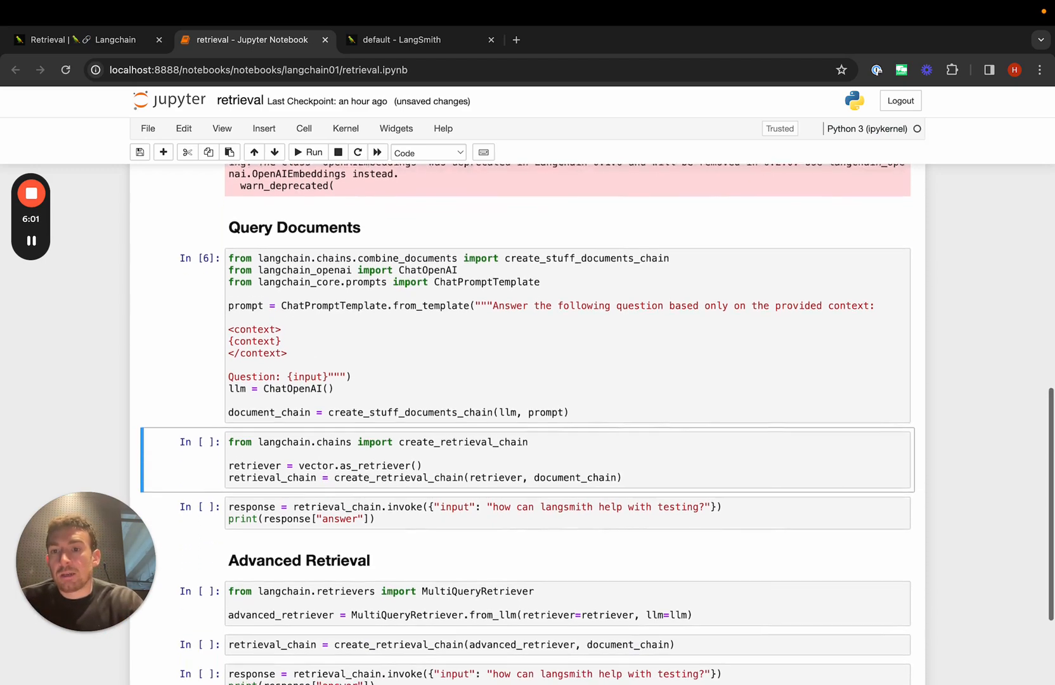
{"action": "scroll", "scroll_direction": "down", "scroll_amount": 3}
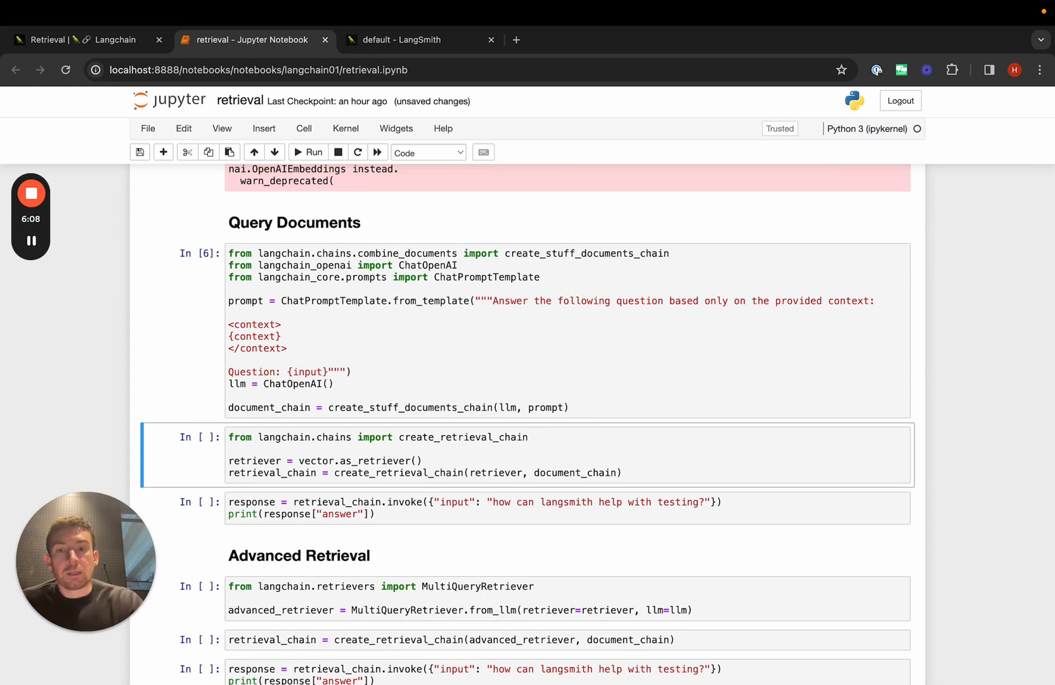
{"action": "double_click", "coordinate": [255, 461]}
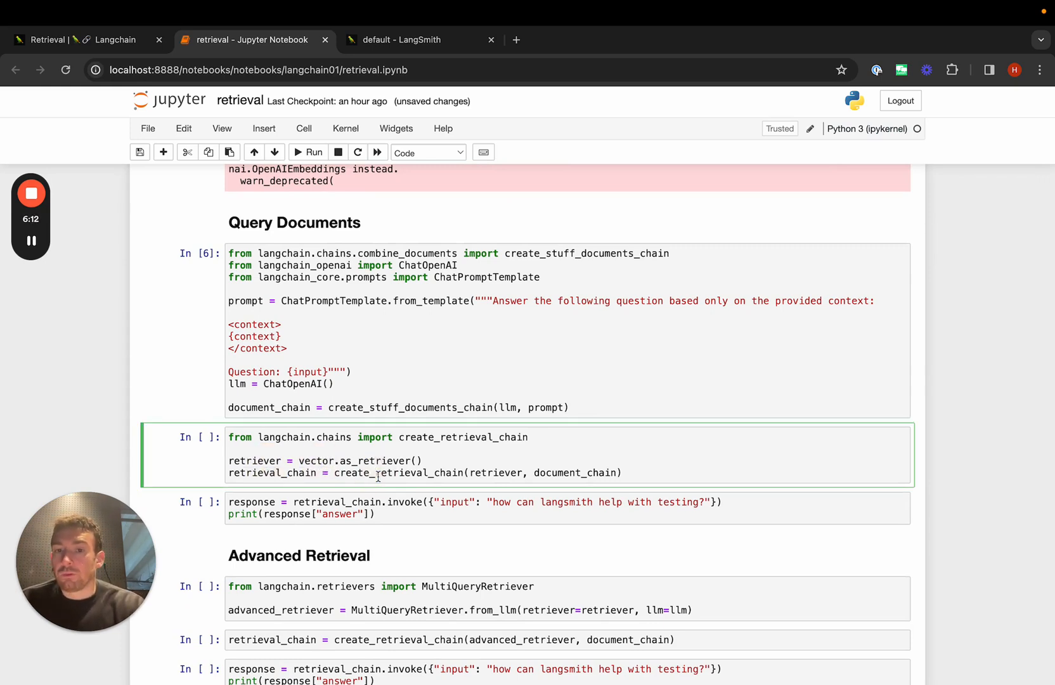
{"action": "left_click", "coordinate": [314, 151]}
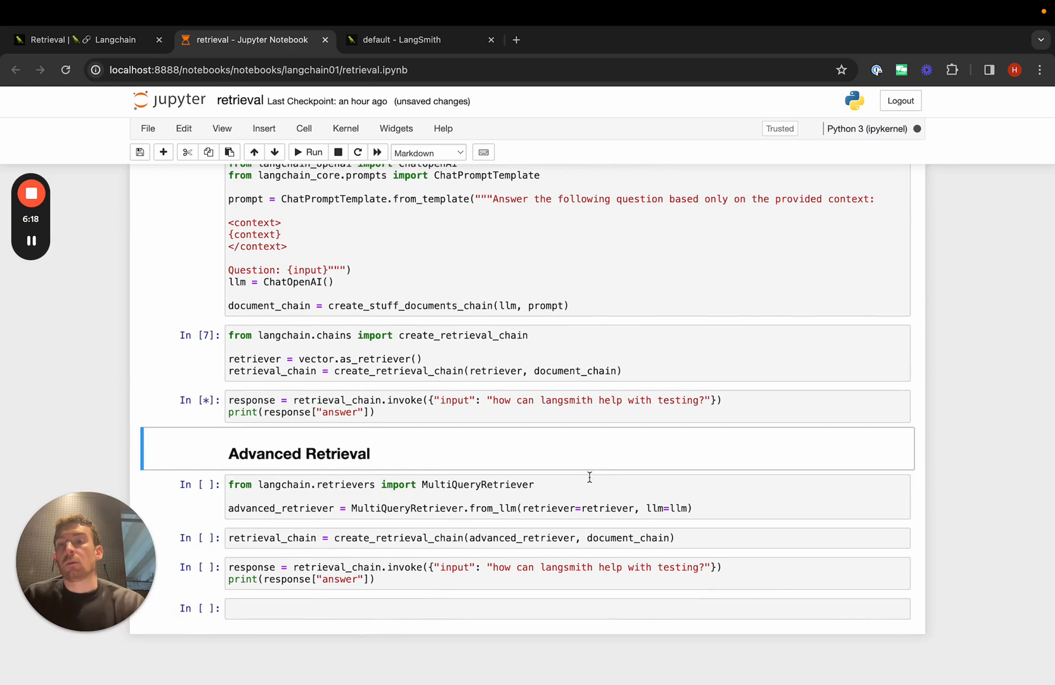
{"action": "left_click", "coordinate": [312, 152]}
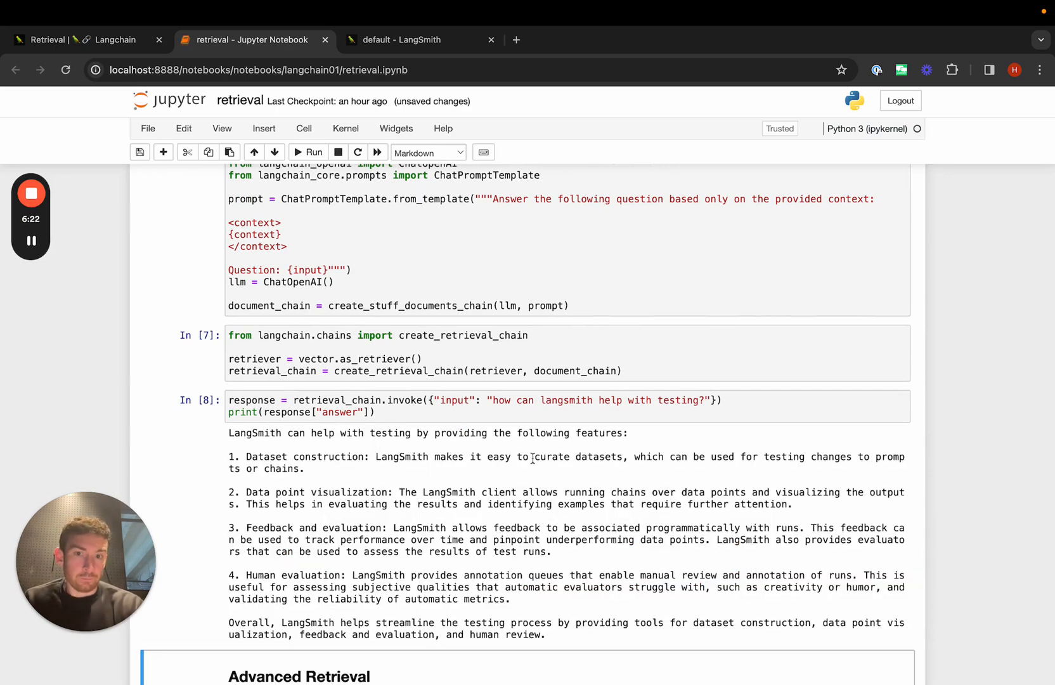
{"action": "left_click", "coordinate": [404, 40]}
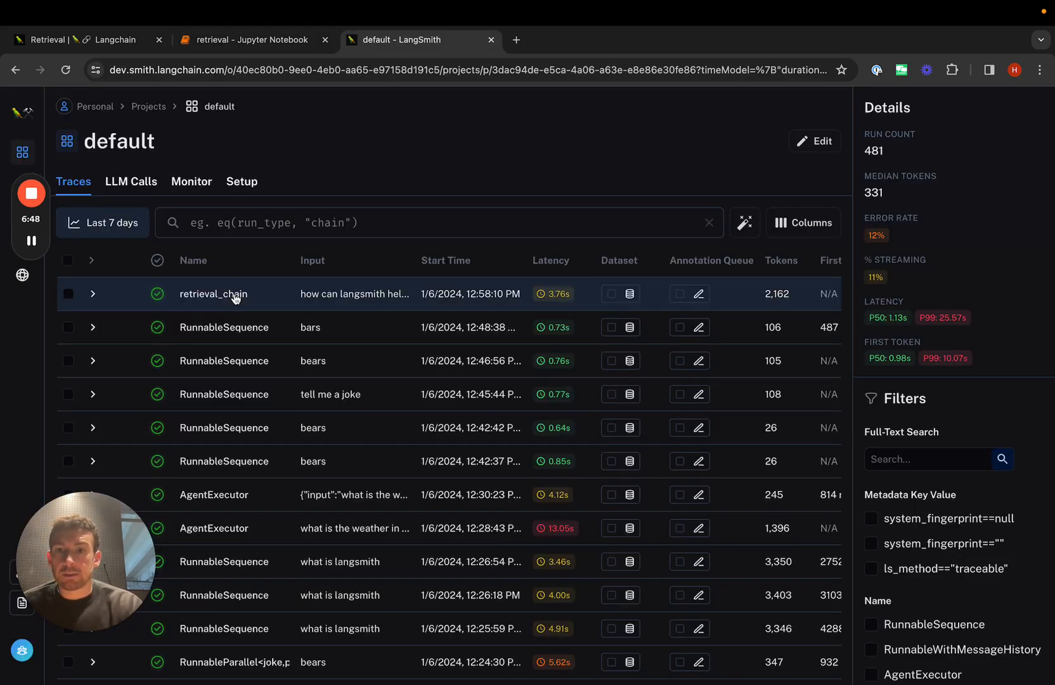
Open the retrieval_chain trace and check the Retriever's four documents and stuff_documents_chain's answer.
{"action": "left_click", "coordinate": [213, 293]}
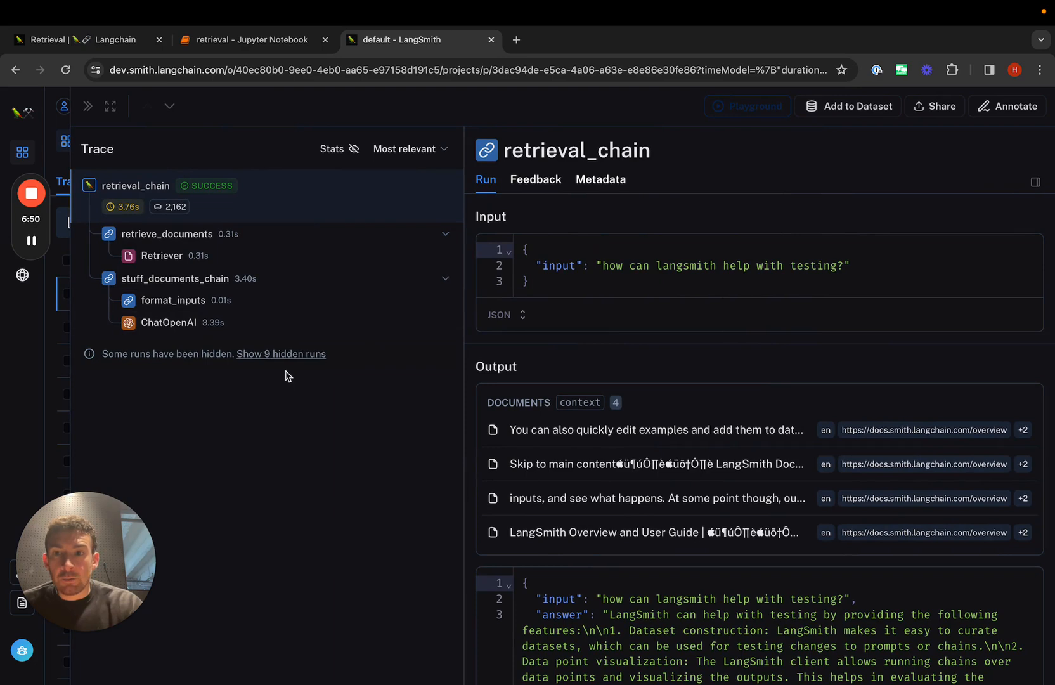
{"action": "mouse_move", "coordinate": [229, 252]}
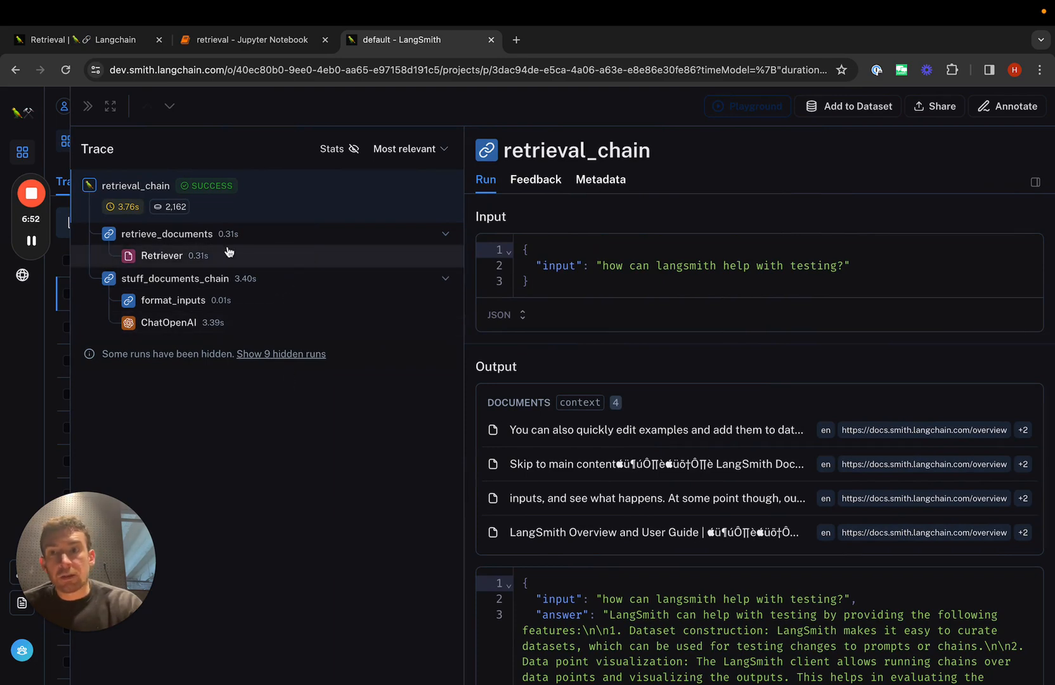
{"action": "mouse_move", "coordinate": [161, 266]}
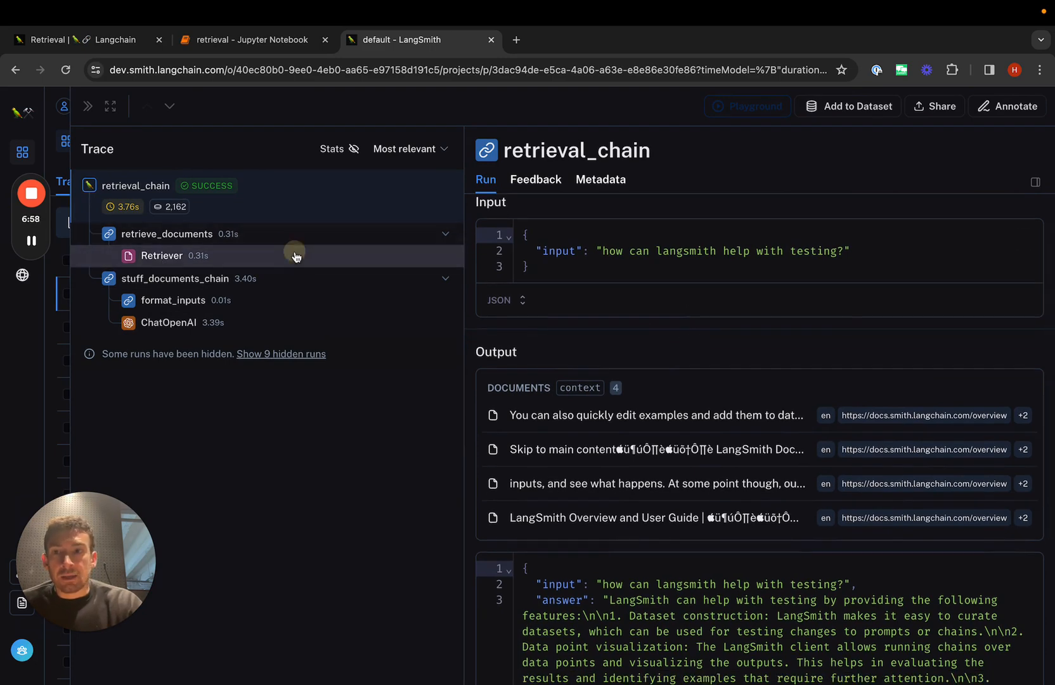
{"action": "left_click", "coordinate": [162, 255]}
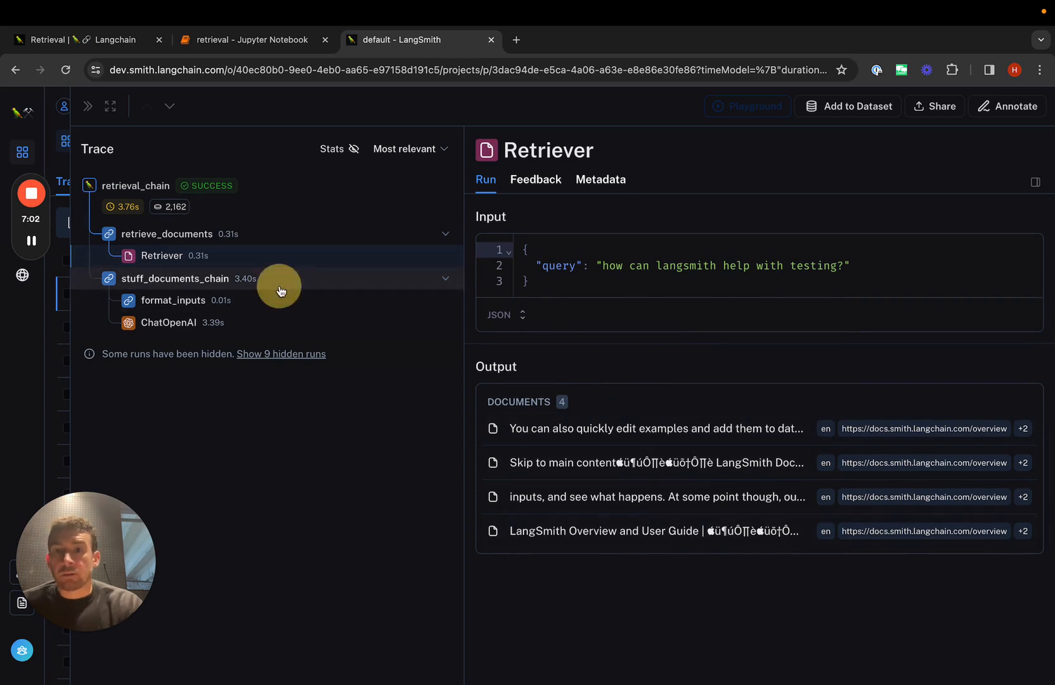
{"action": "left_click", "coordinate": [174, 277]}
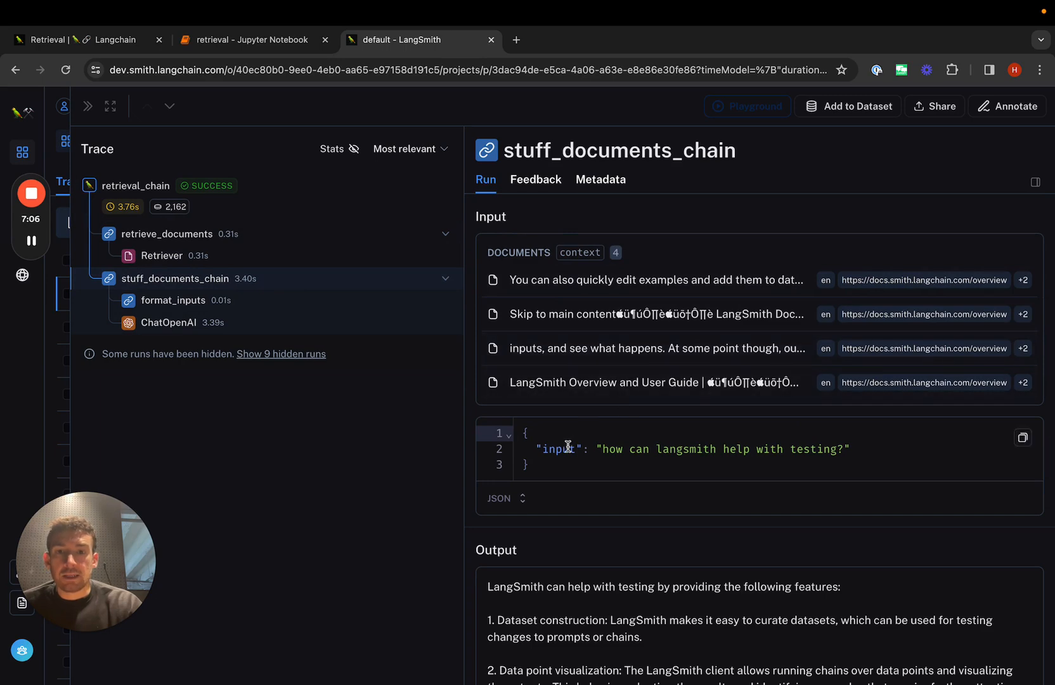
{"action": "mouse_move", "coordinate": [598, 545]}
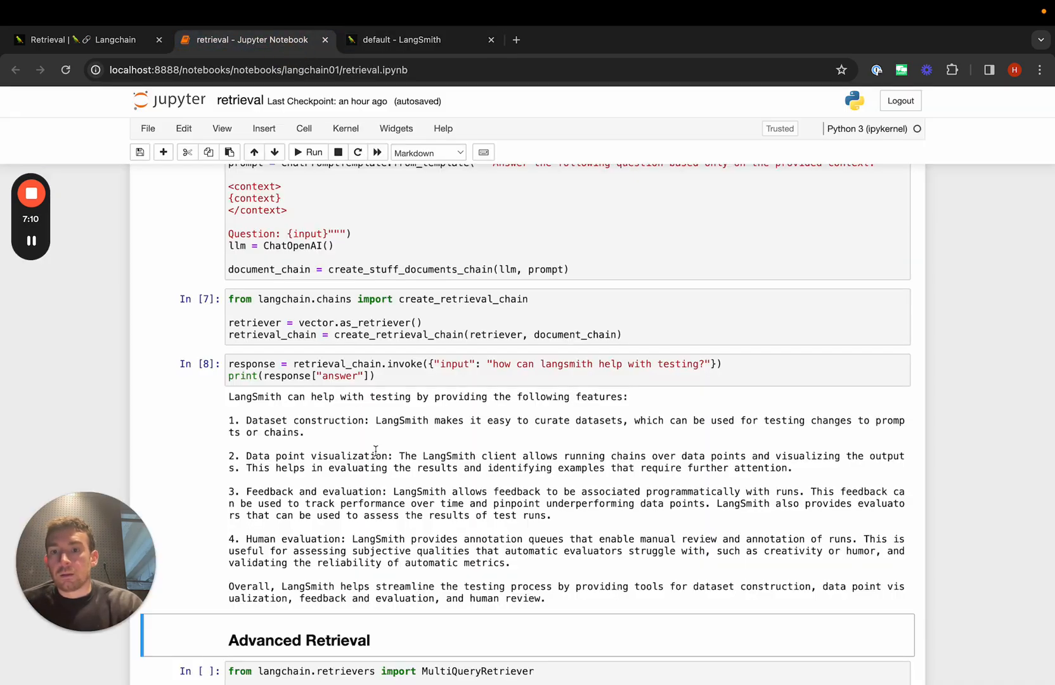
Rebuild the chain with a multi-query retriever and invoke it, getting a five-feature answer.
{"action": "scroll", "scroll_direction": "down", "scroll_amount": 3}
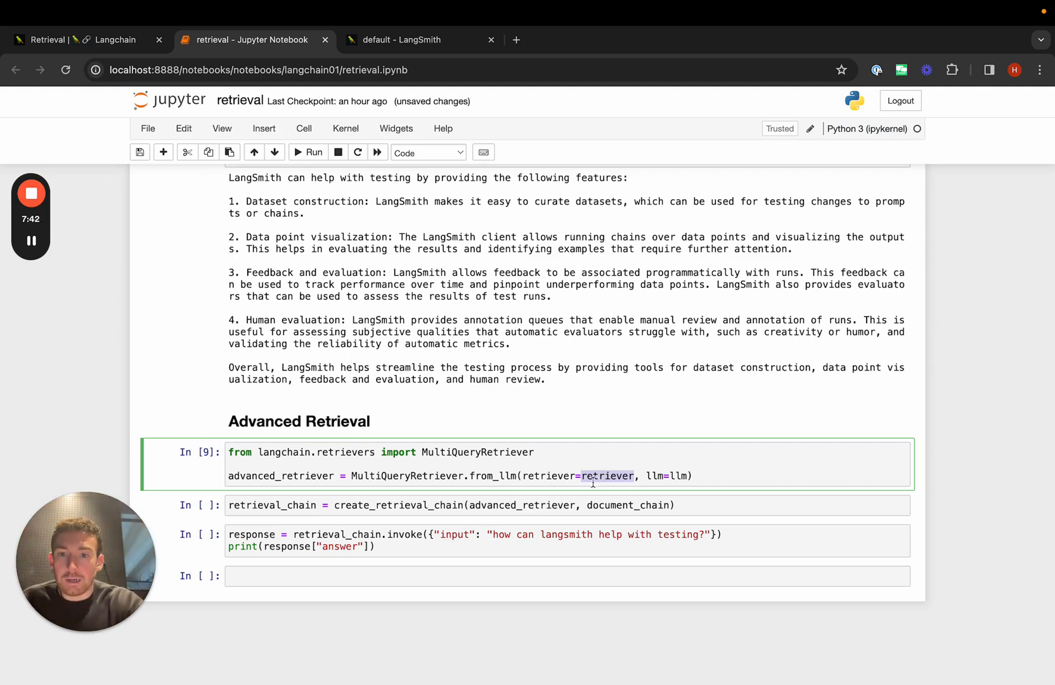
{"action": "left_click", "coordinate": [619, 506]}
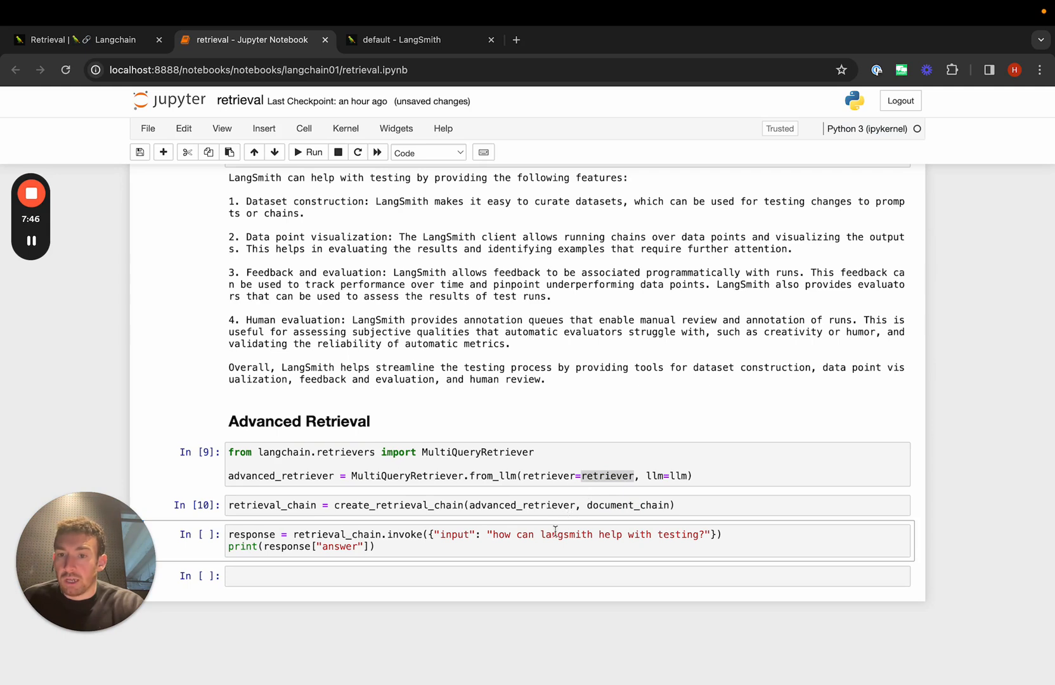
{"action": "left_click", "coordinate": [307, 152]}
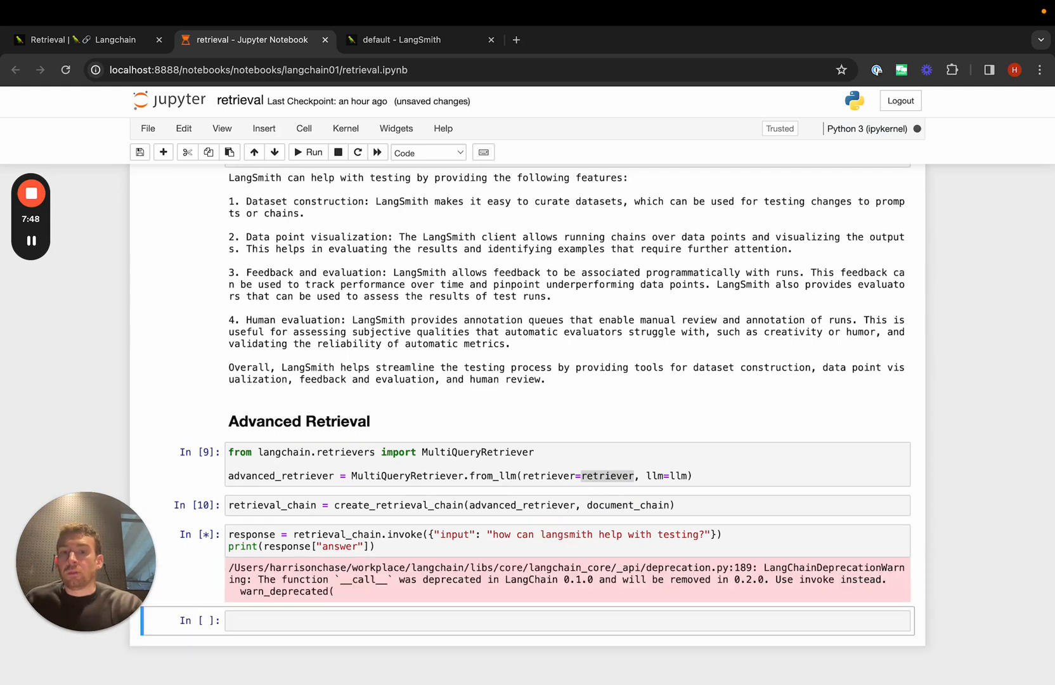
{"action": "scroll", "scroll_direction": "down", "scroll_amount": 3}
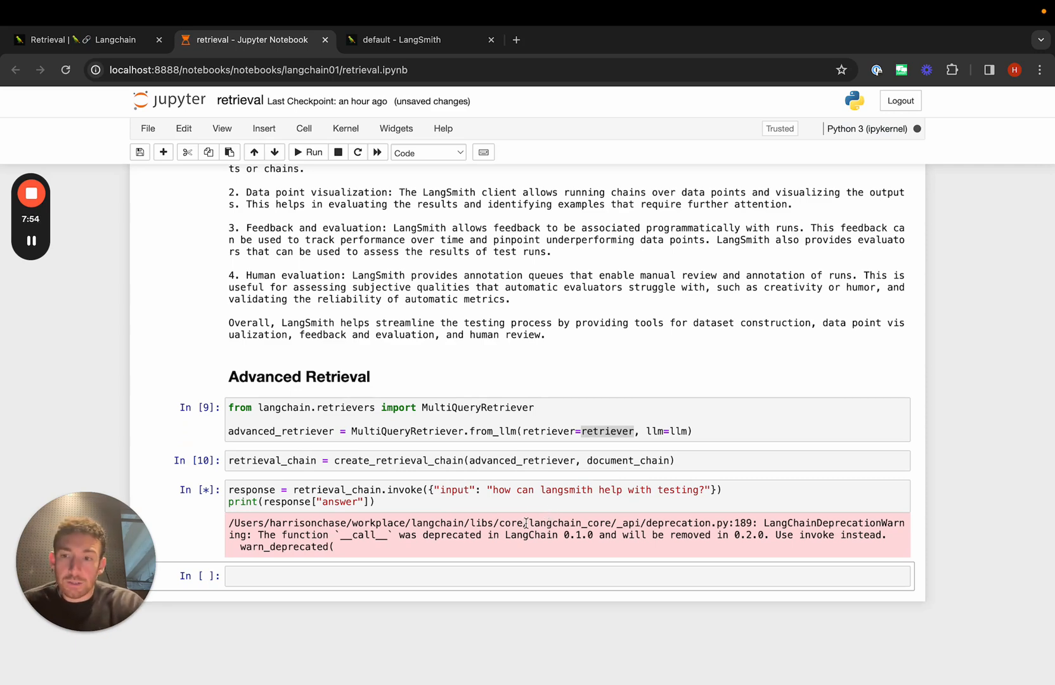
{"action": "left_click", "coordinate": [309, 151]}
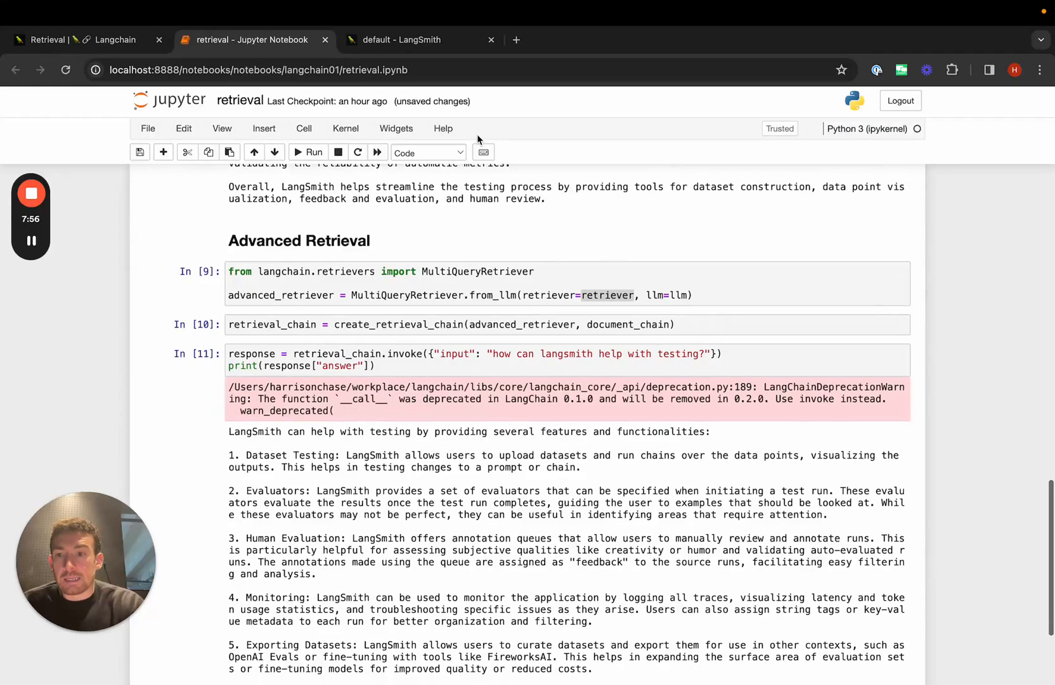
{"action": "left_click", "coordinate": [402, 40]}
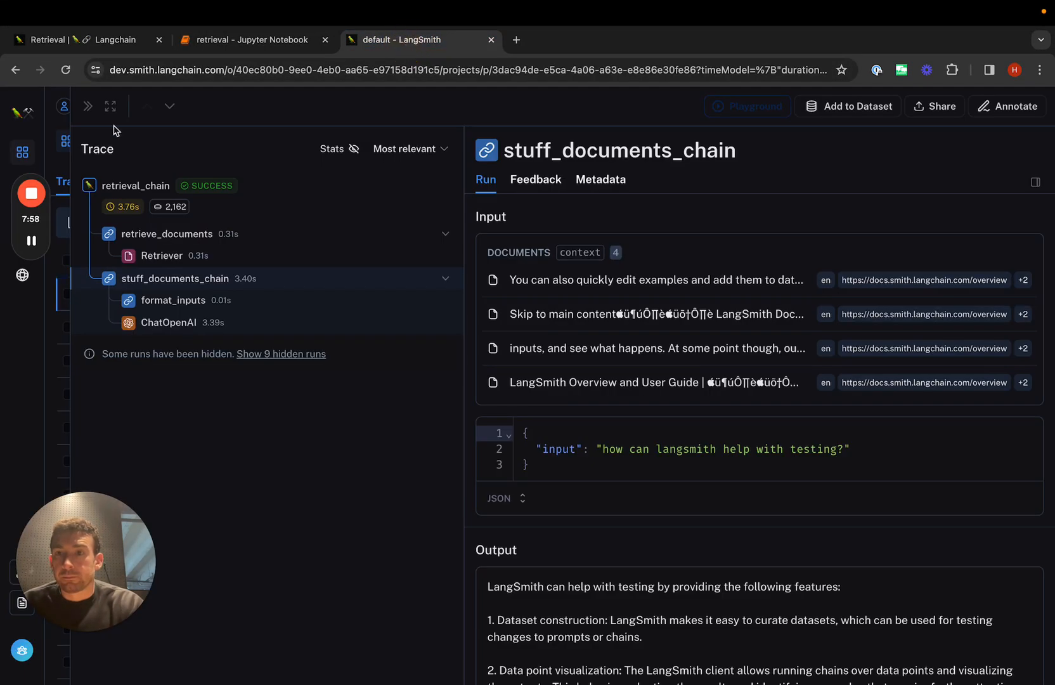
Review the multi-query trace: Retriever, question-generating ChatOpenAI, per-question retrieval and final answer call.
{"action": "left_click", "coordinate": [135, 186]}
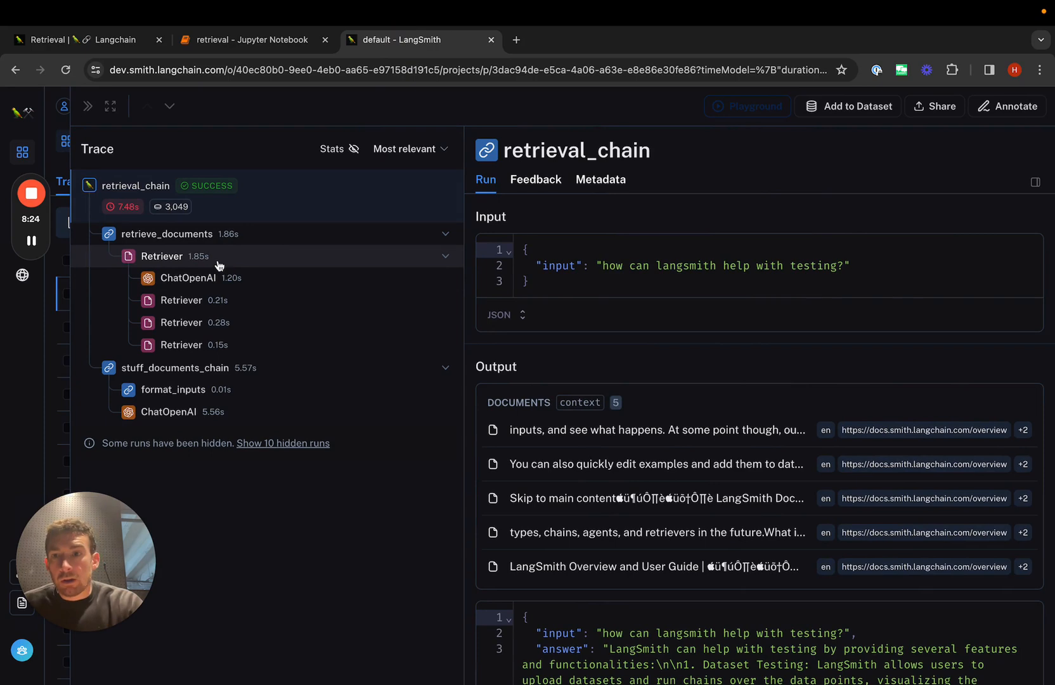
{"action": "left_click", "coordinate": [162, 256]}
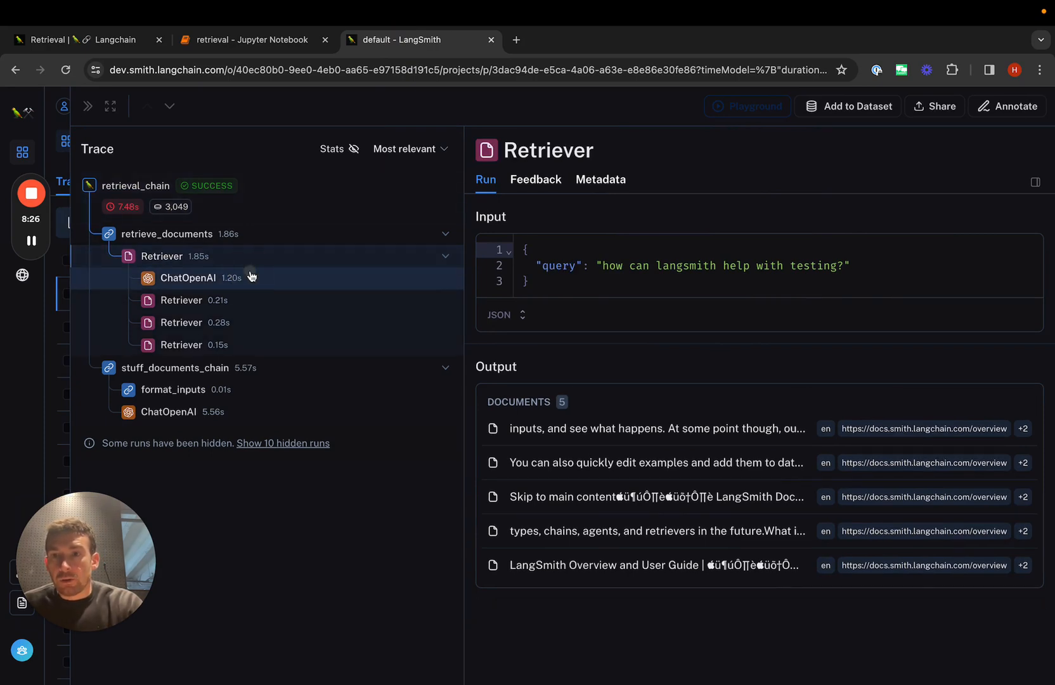
{"action": "left_click", "coordinate": [188, 277]}
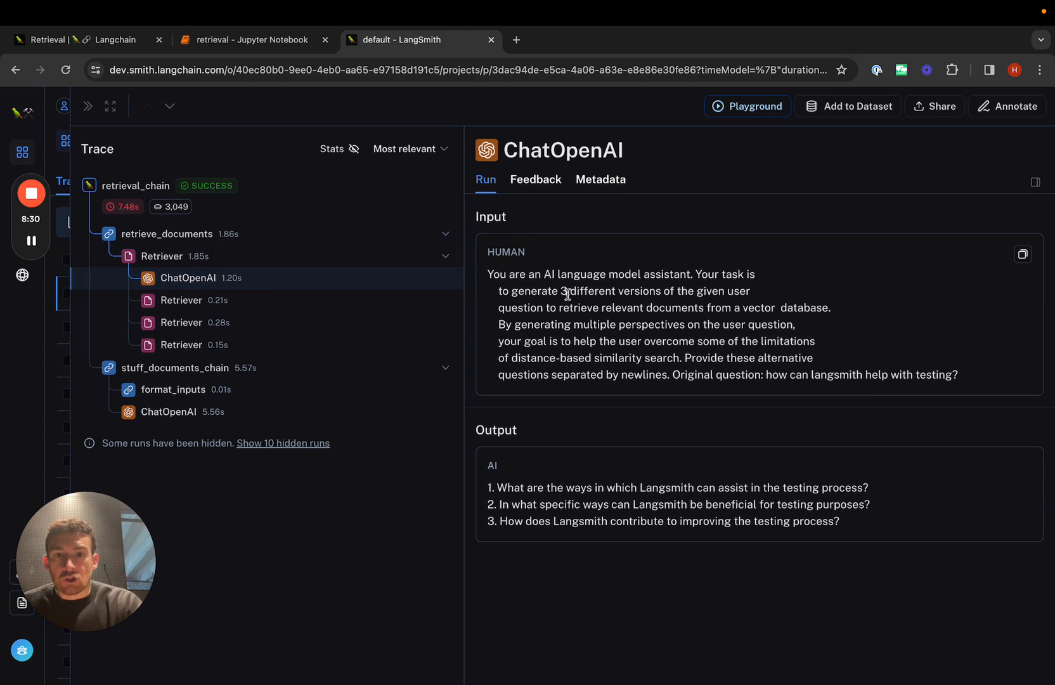
{"action": "mouse_move", "coordinate": [532, 523]}
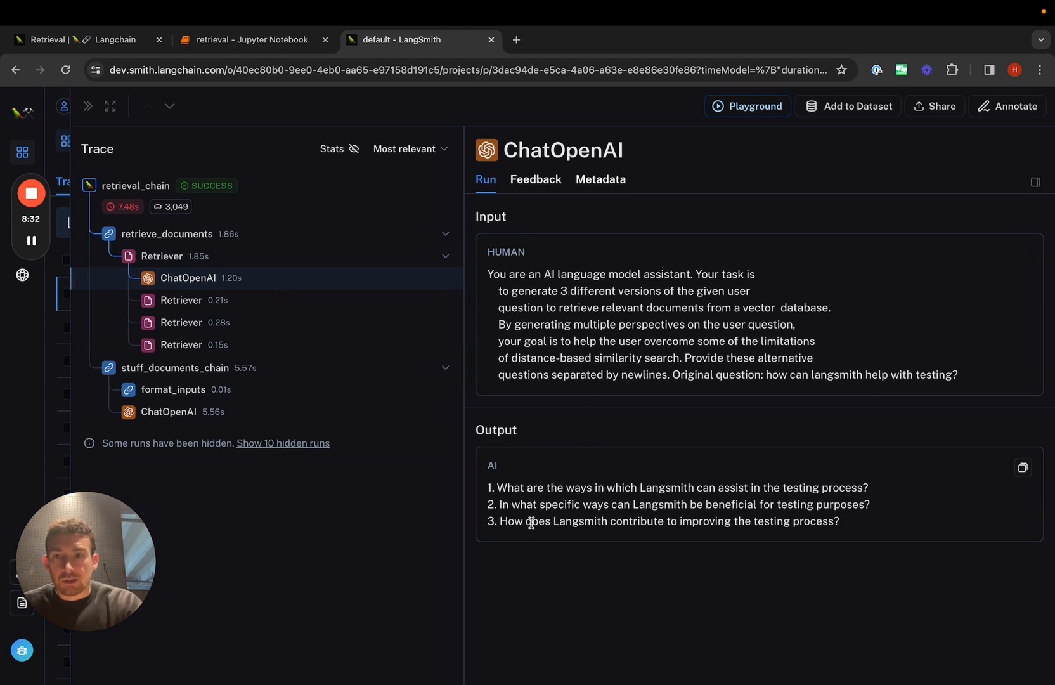
{"action": "mouse_move", "coordinate": [306, 317]}
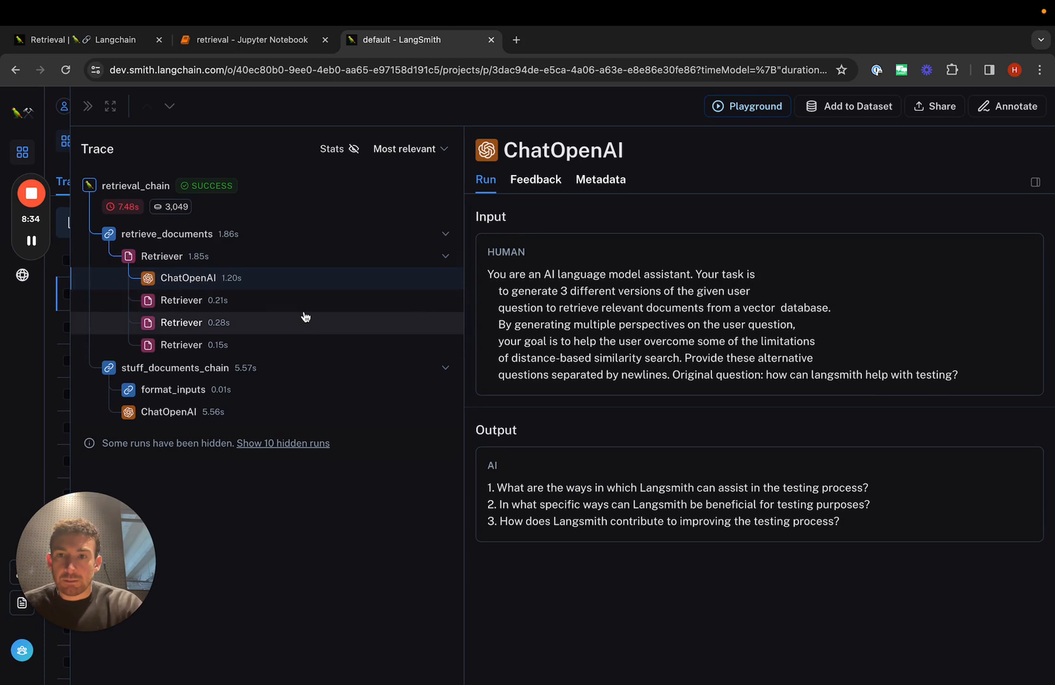
{"action": "left_click", "coordinate": [180, 300]}
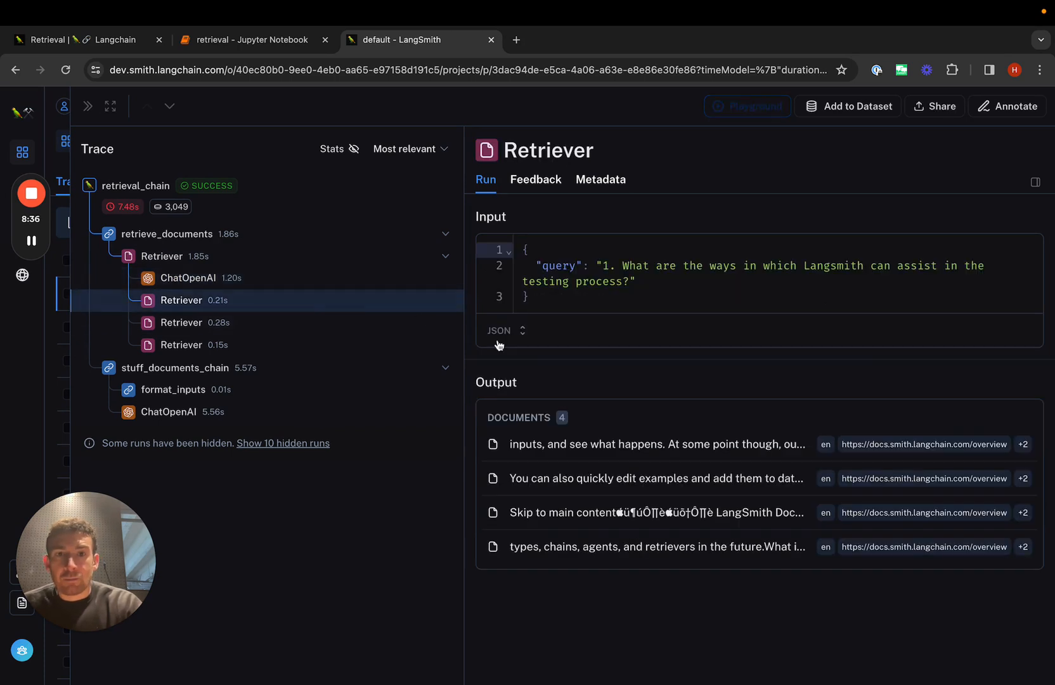
{"action": "mouse_move", "coordinate": [422, 382]}
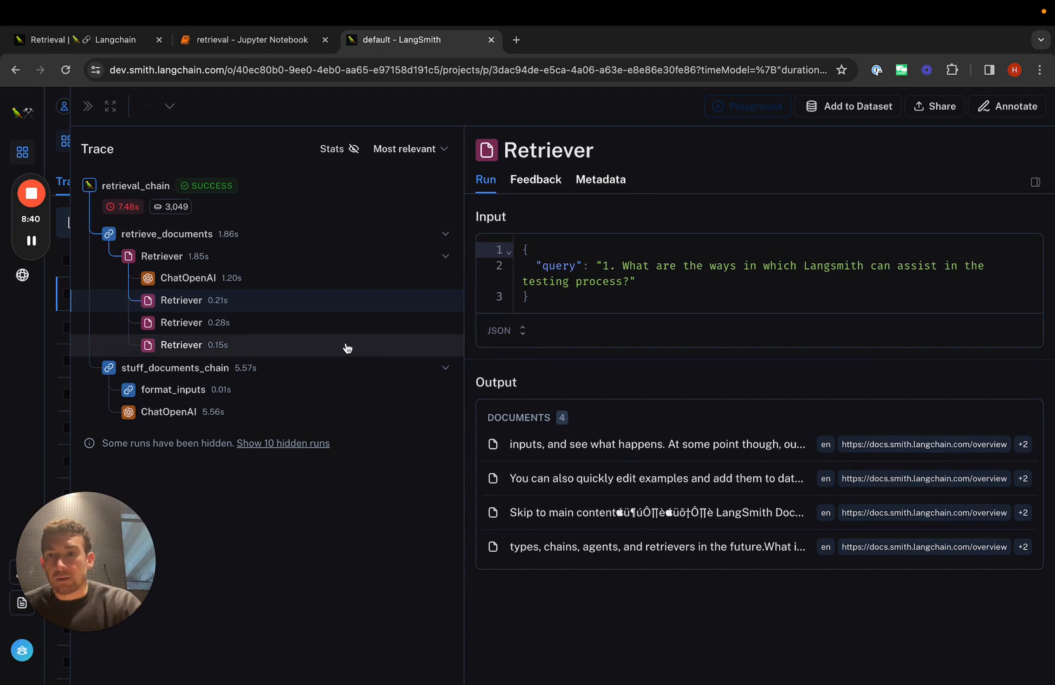
{"action": "left_click", "coordinate": [169, 411]}
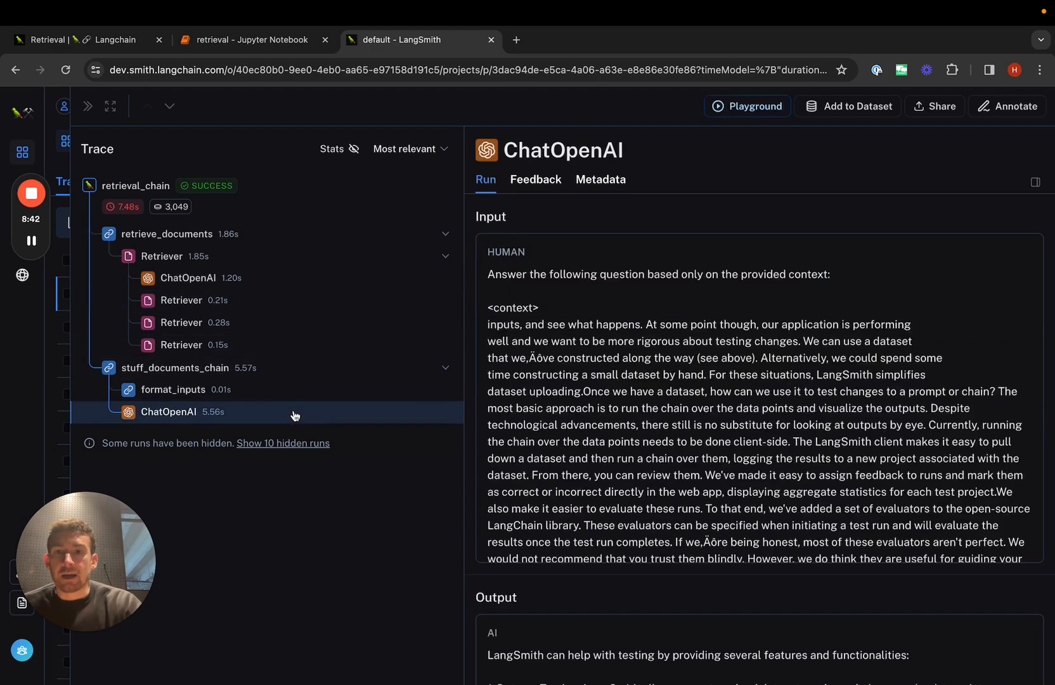
{"action": "left_click", "coordinate": [87, 40]}
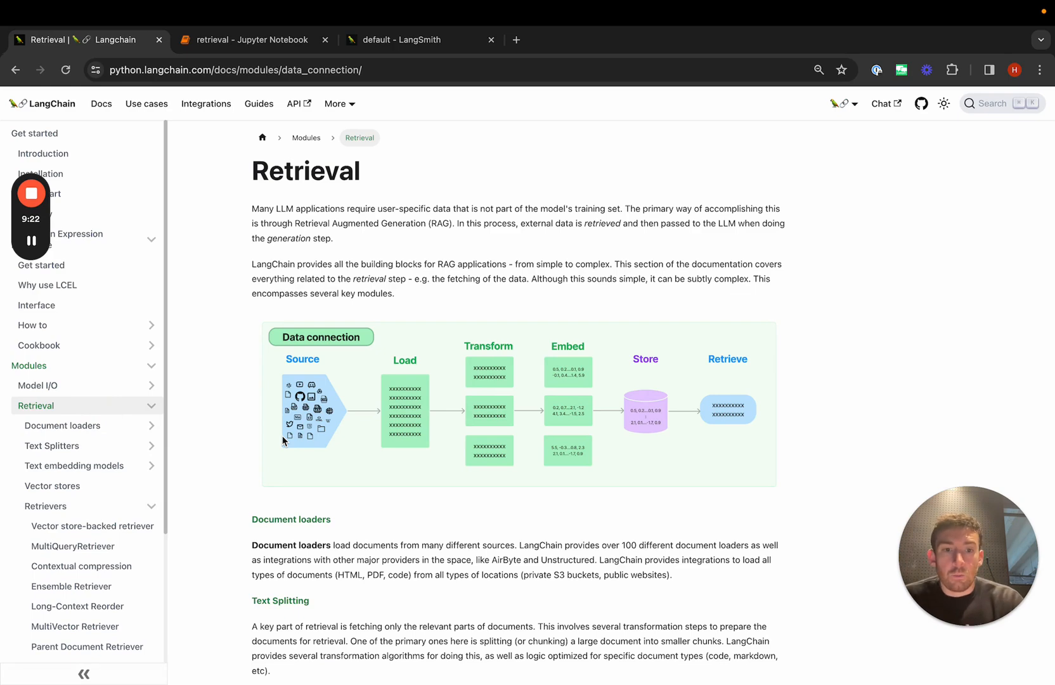
{"action": "mouse_move", "coordinate": [98, 506]}
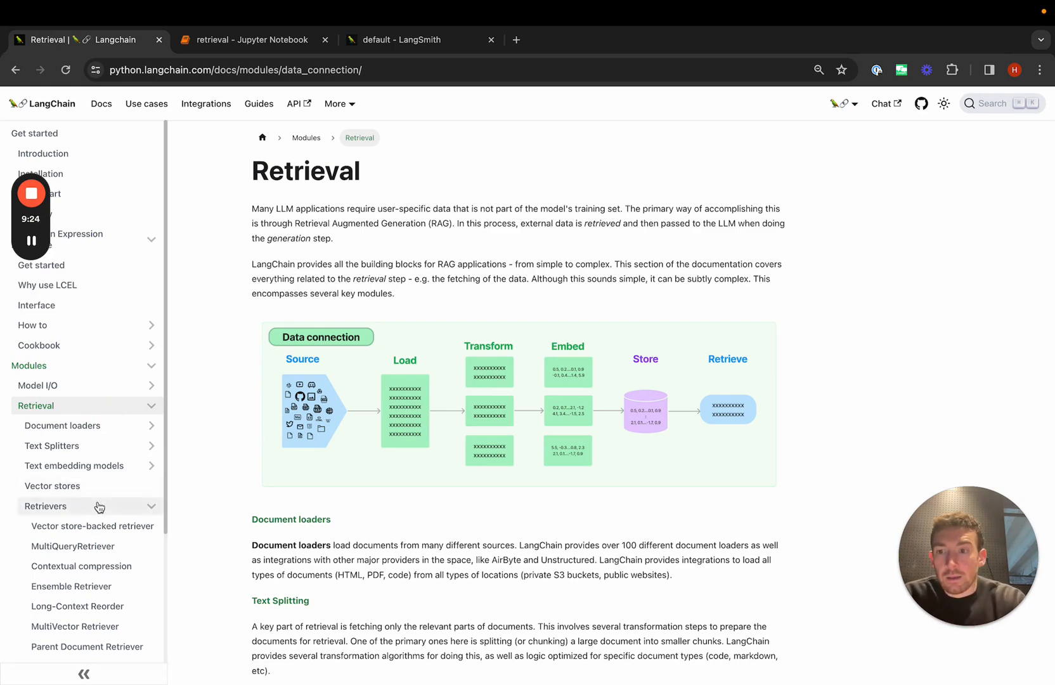
Open the Retrievers page and review the Advanced Retrieval Types table, Vectorstore through Long-Context Reorder.
{"action": "left_click", "coordinate": [45, 506]}
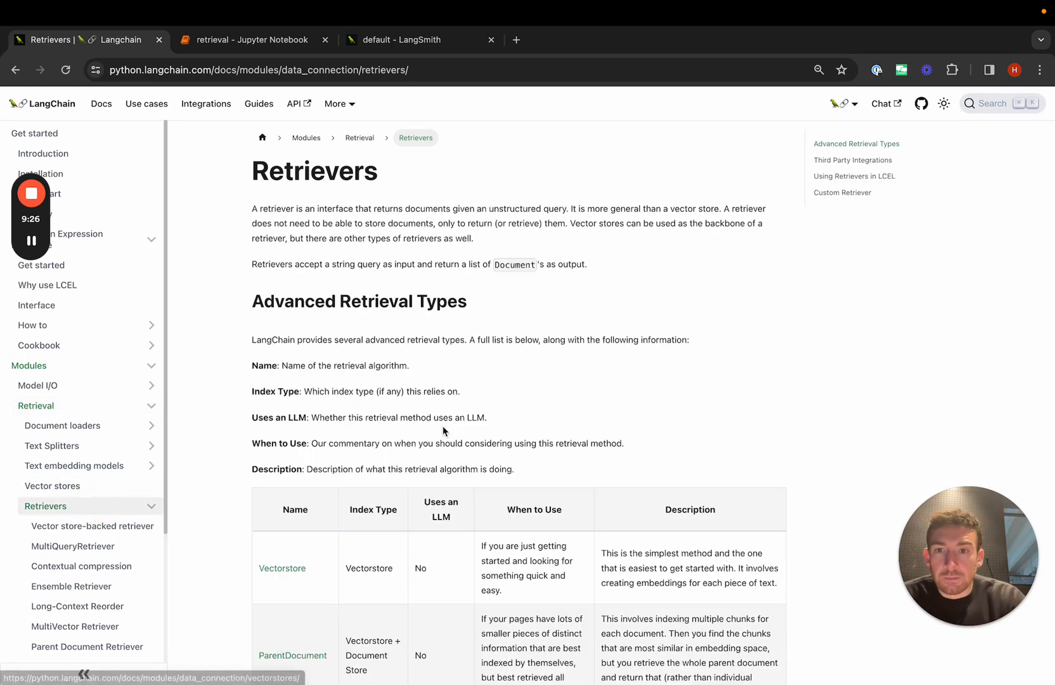
{"action": "scroll", "scroll_direction": "down", "scroll_amount": 3}
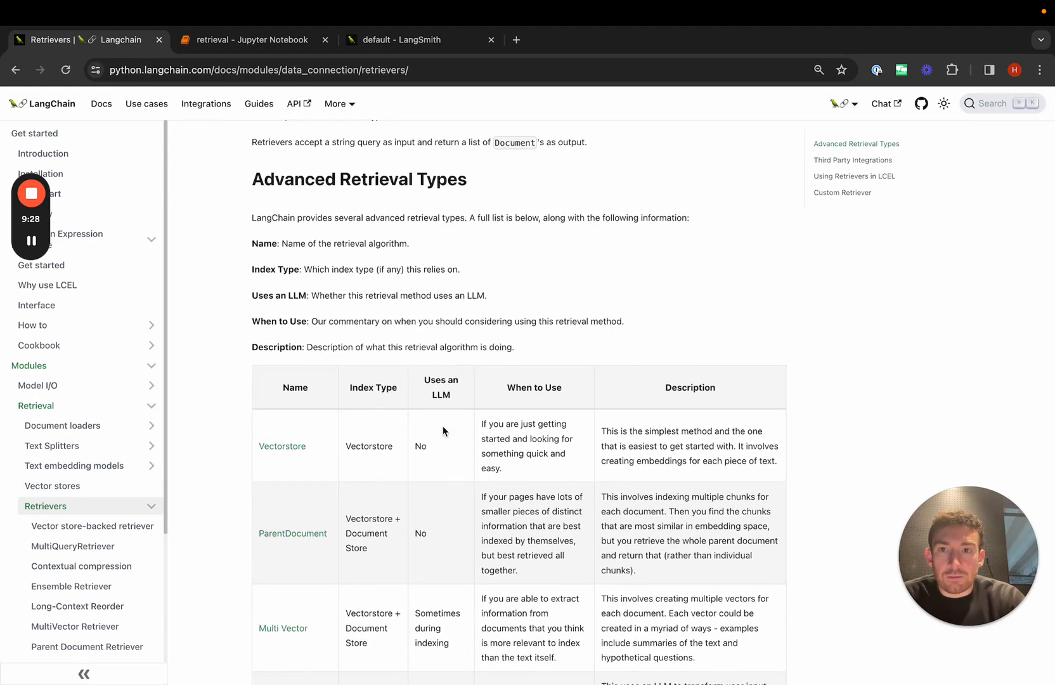
{"action": "scroll", "scroll_direction": "down", "scroll_amount": 3}
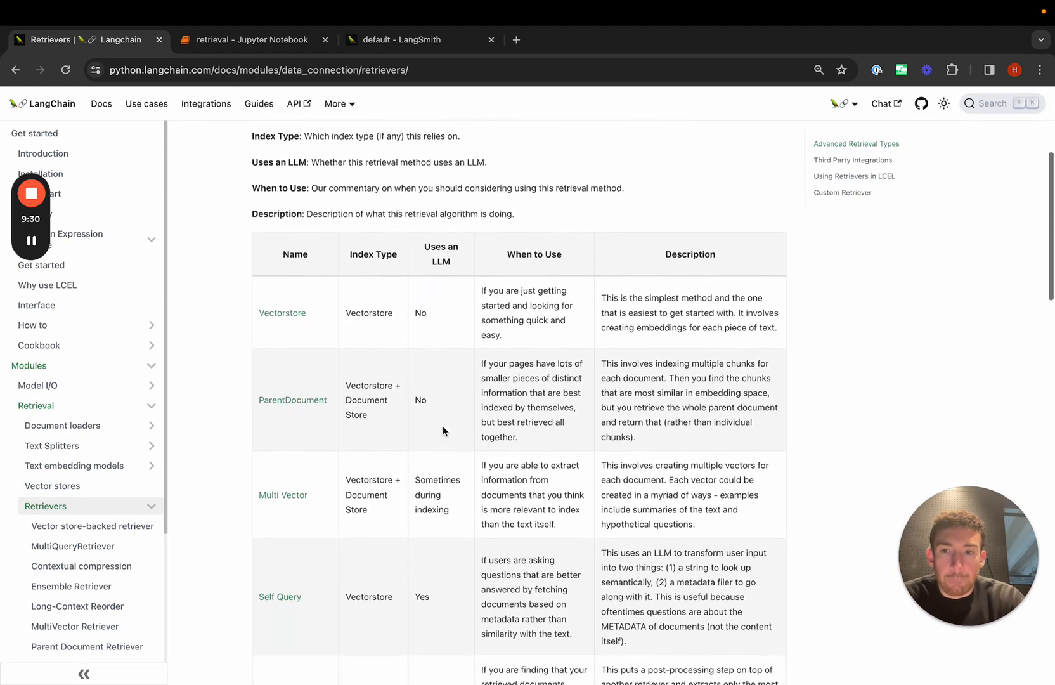
{"action": "scroll", "scroll_direction": "down", "scroll_amount": 3}
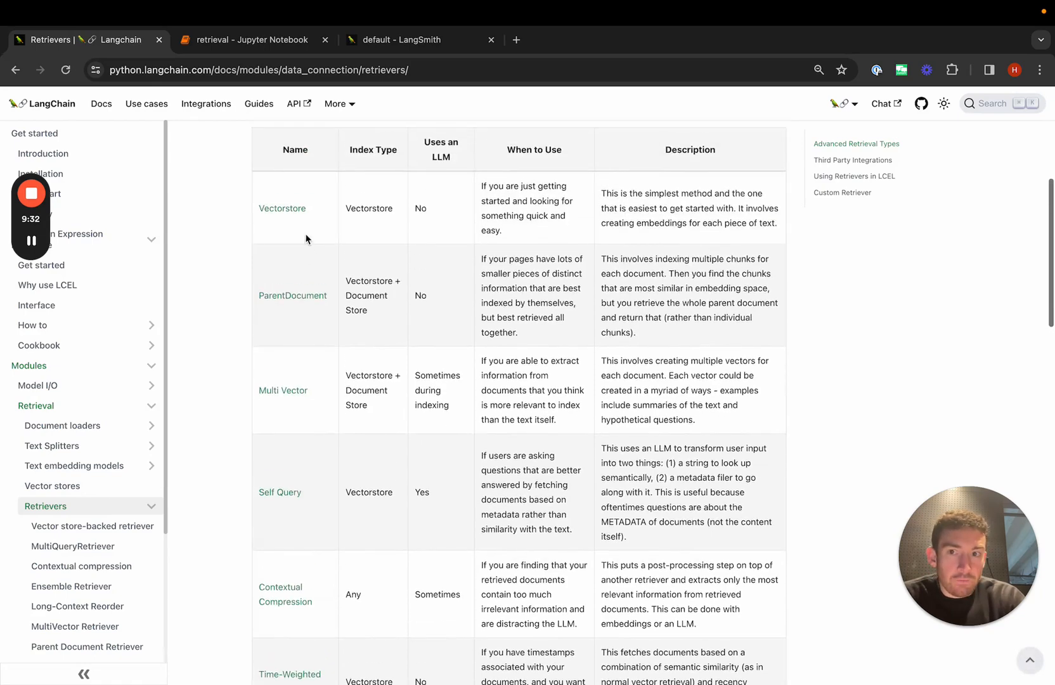
{"action": "scroll", "scroll_direction": "down", "scroll_amount": 3}
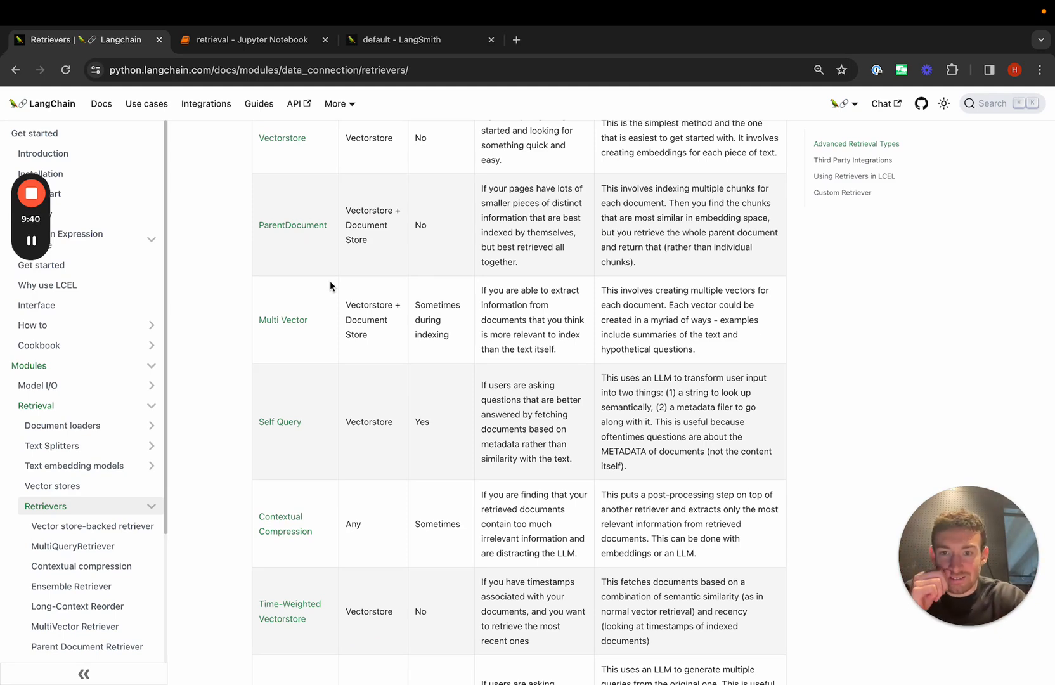
{"action": "mouse_move", "coordinate": [309, 332]}
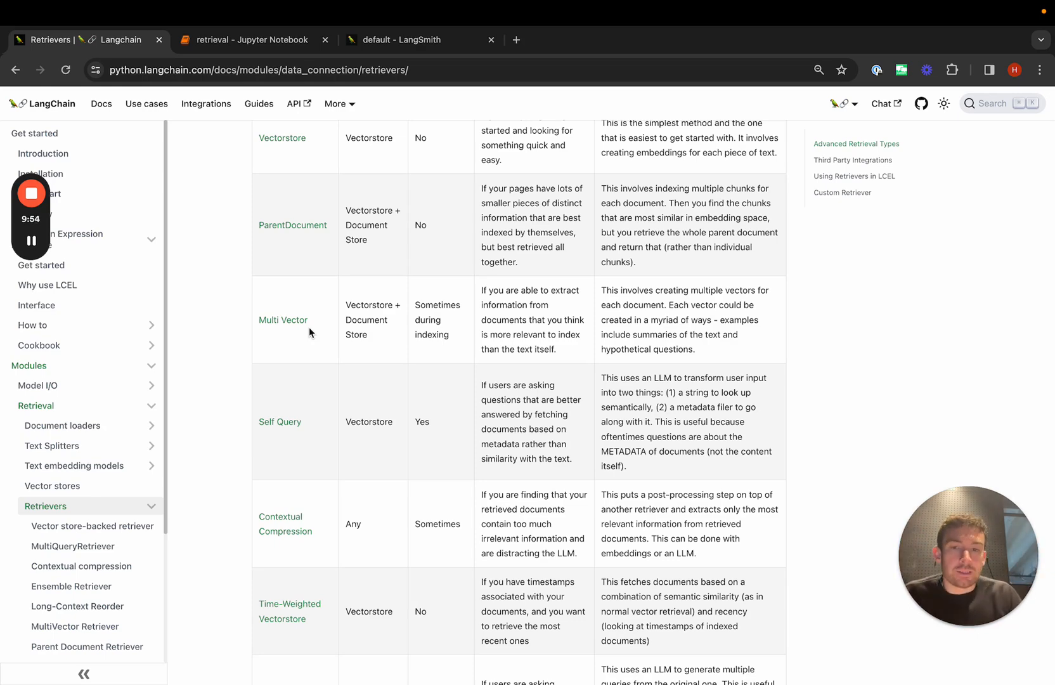
{"action": "mouse_move", "coordinate": [294, 473]}
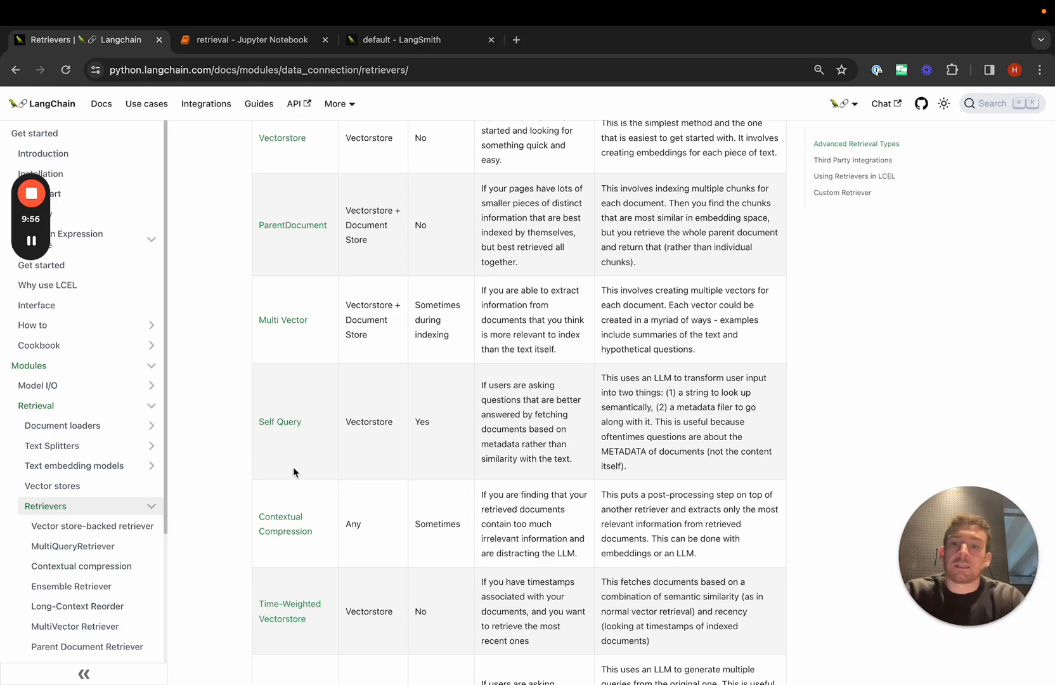
{"action": "scroll", "scroll_direction": "down", "scroll_amount": 3}
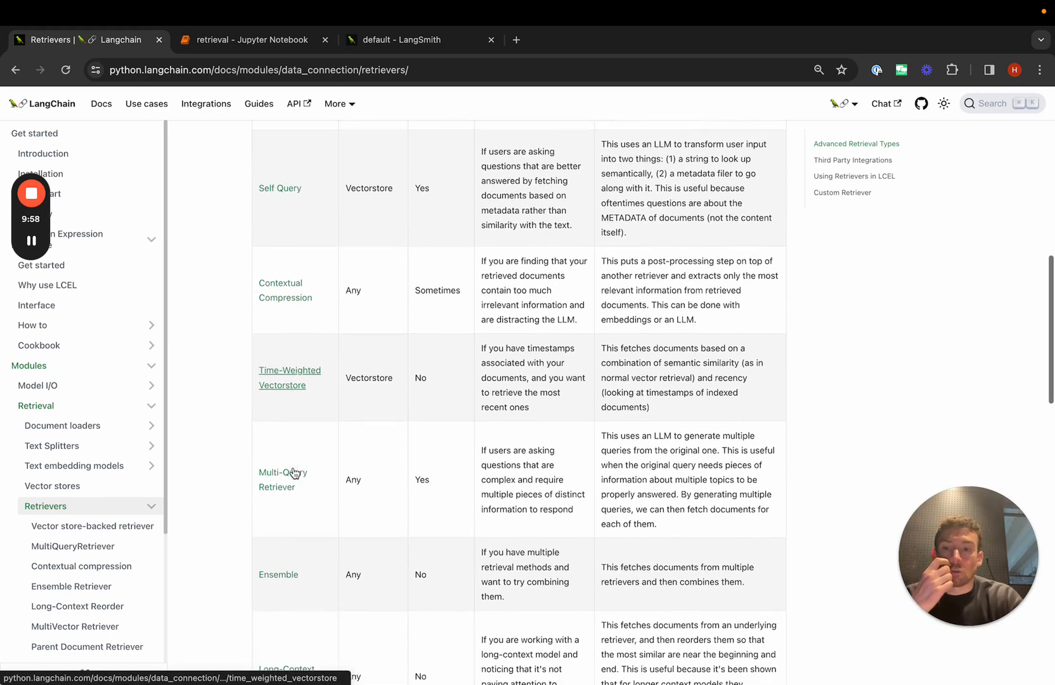
{"action": "scroll", "scroll_direction": "down", "scroll_amount": 3}
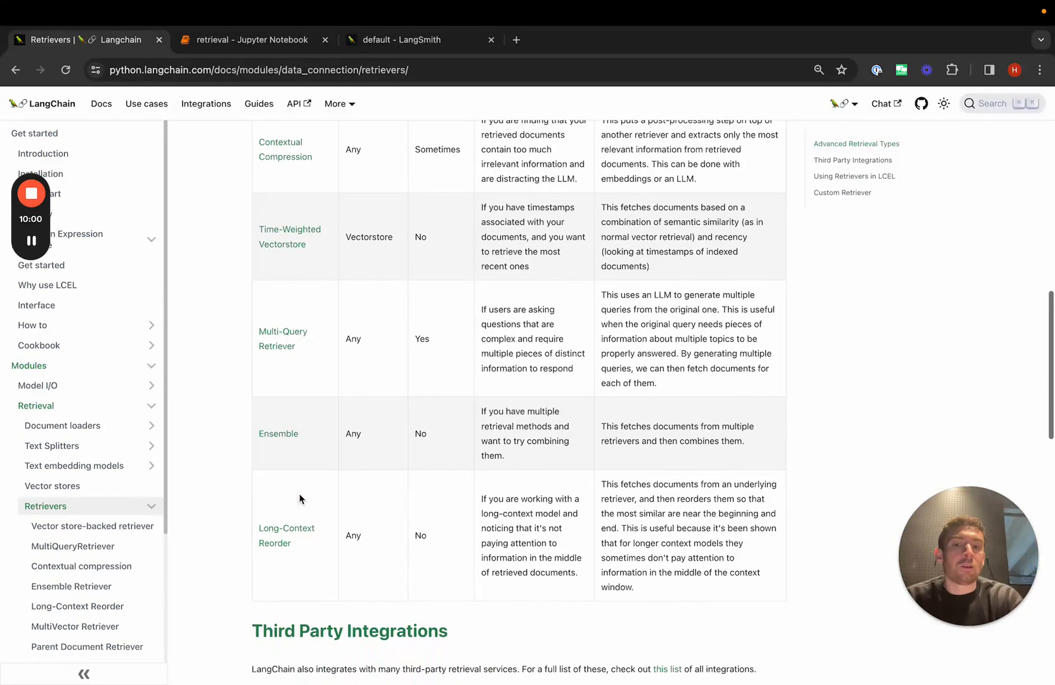
{"action": "scroll", "scroll_direction": "up", "scroll_amount": 3}
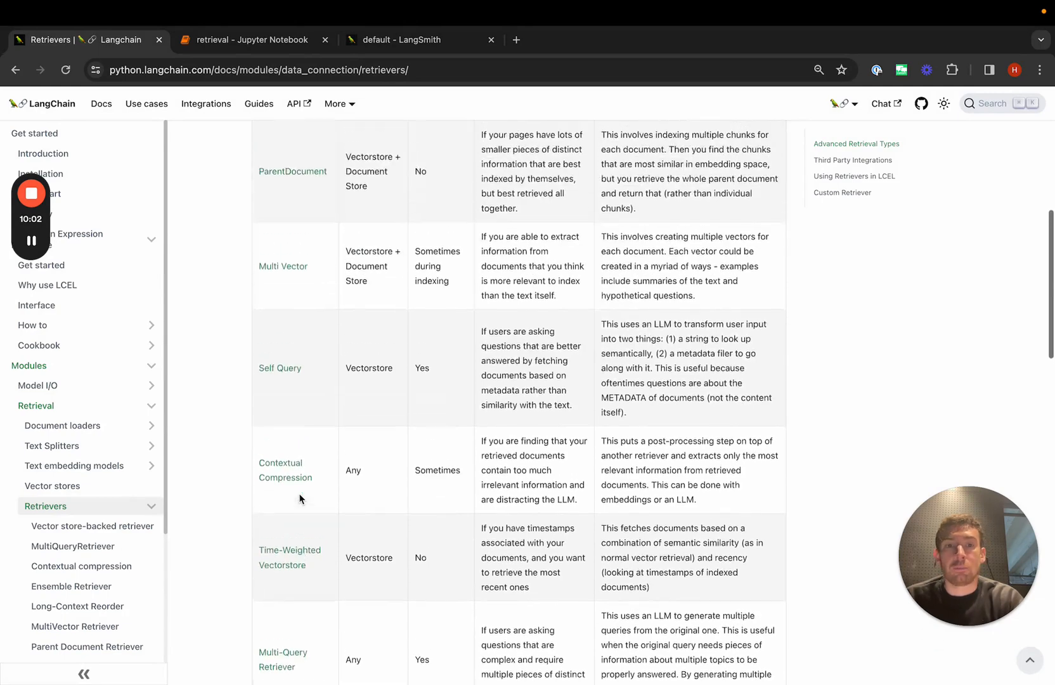
{"action": "scroll", "scroll_direction": "up", "scroll_amount": 3}
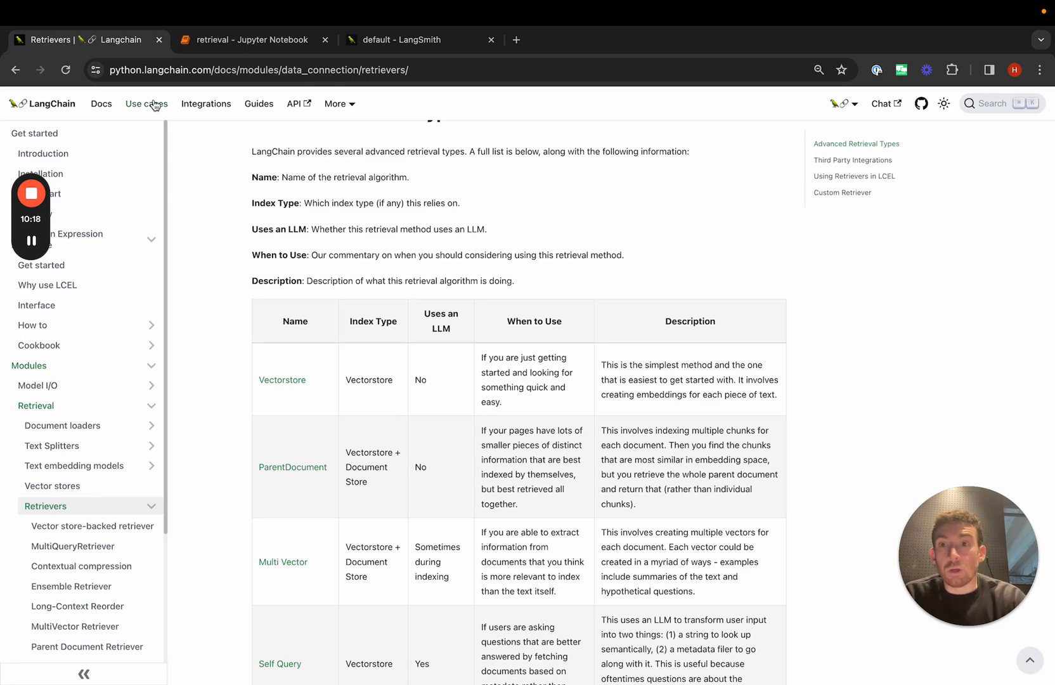
Navigate from Use cases through Add chat history to the Per-User Retrieval guide.
{"action": "left_click", "coordinate": [146, 103]}
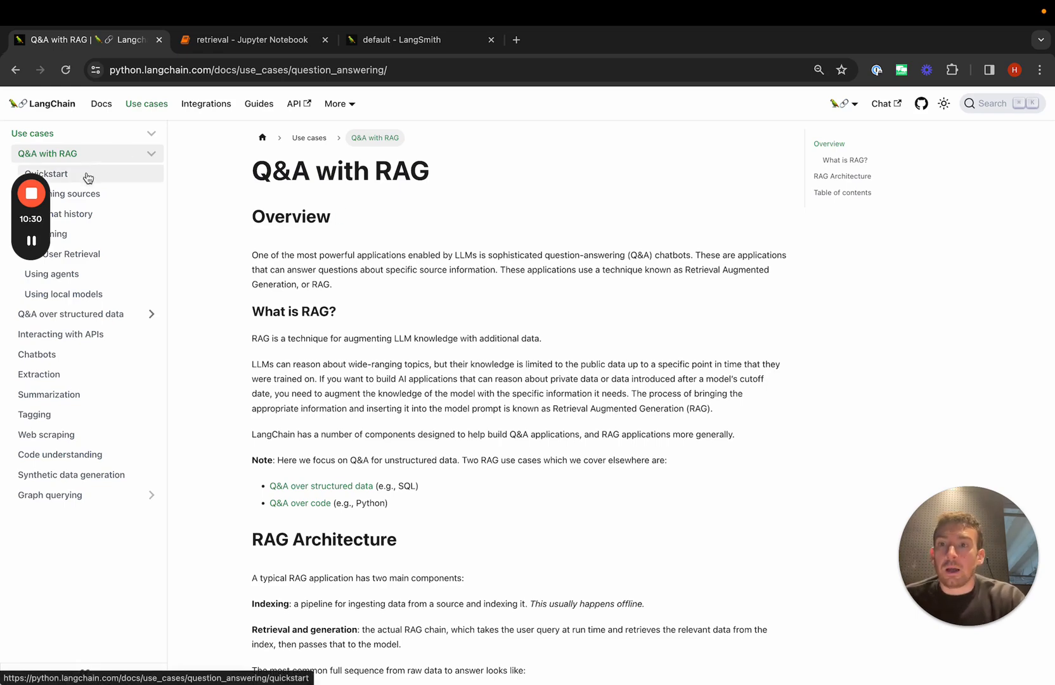
{"action": "left_click", "coordinate": [64, 214]}
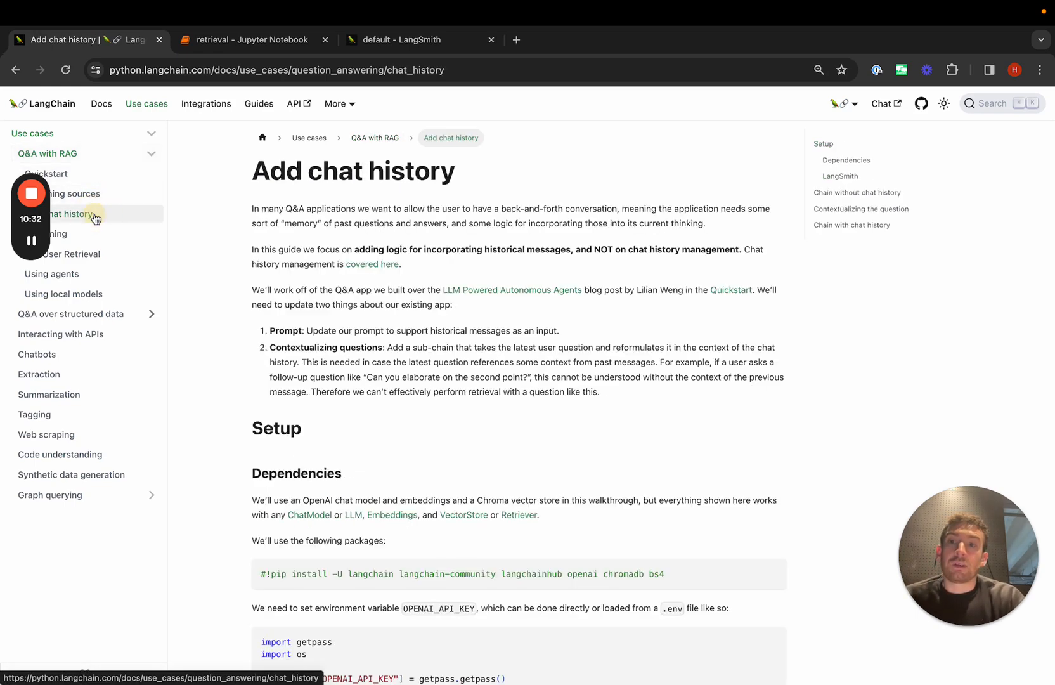
{"action": "mouse_move", "coordinate": [130, 254]}
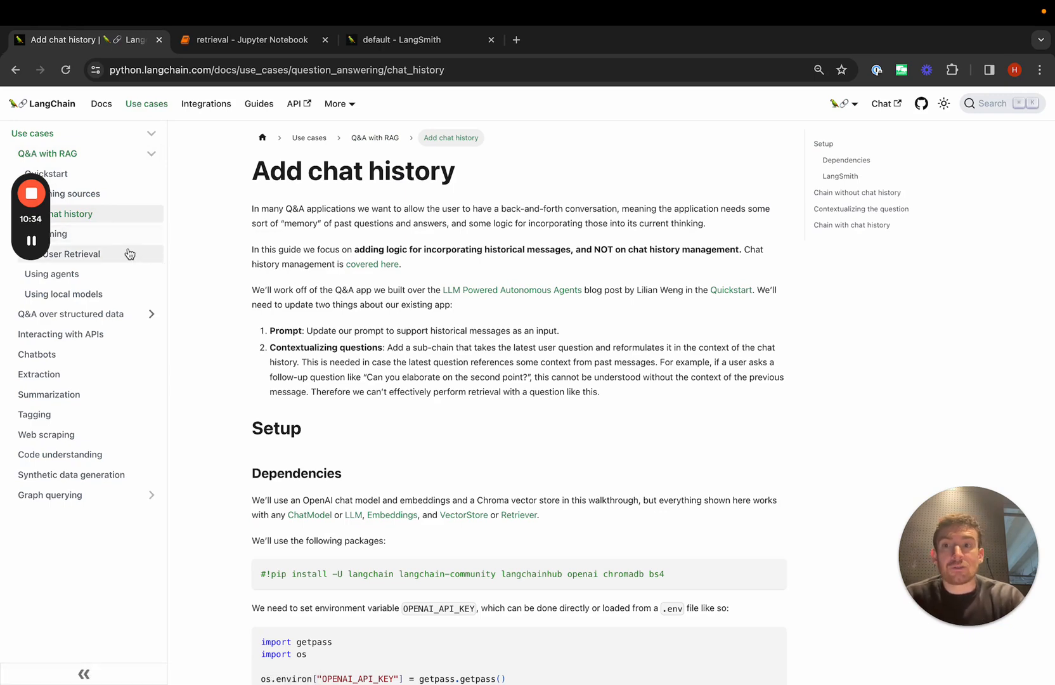
{"action": "left_click", "coordinate": [67, 254]}
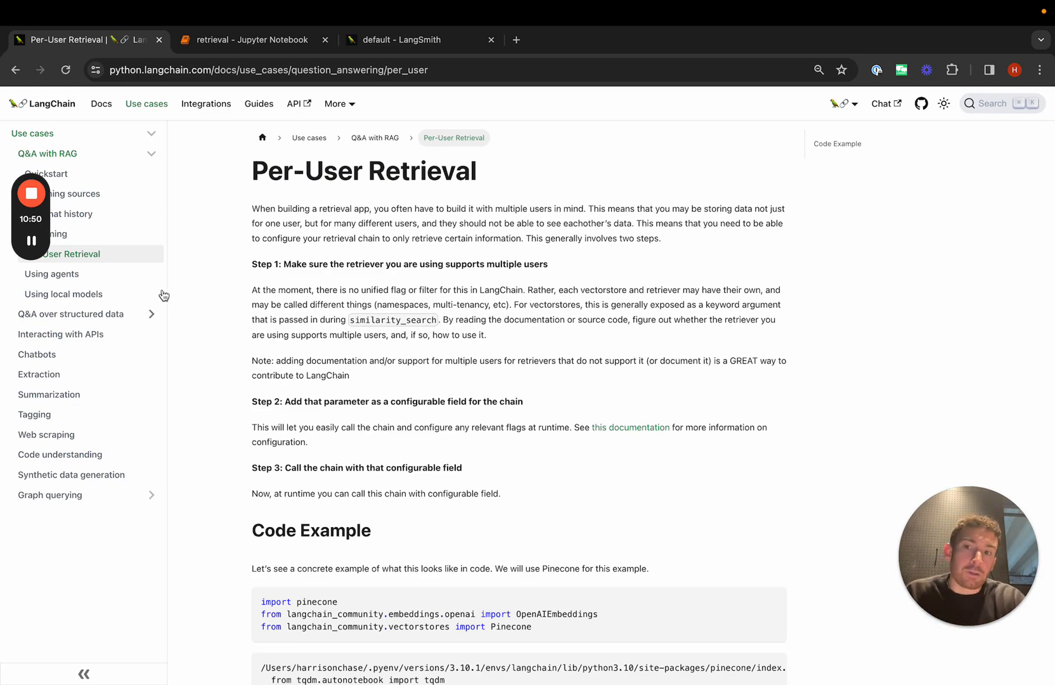
{"action": "mouse_move", "coordinate": [63, 294]}
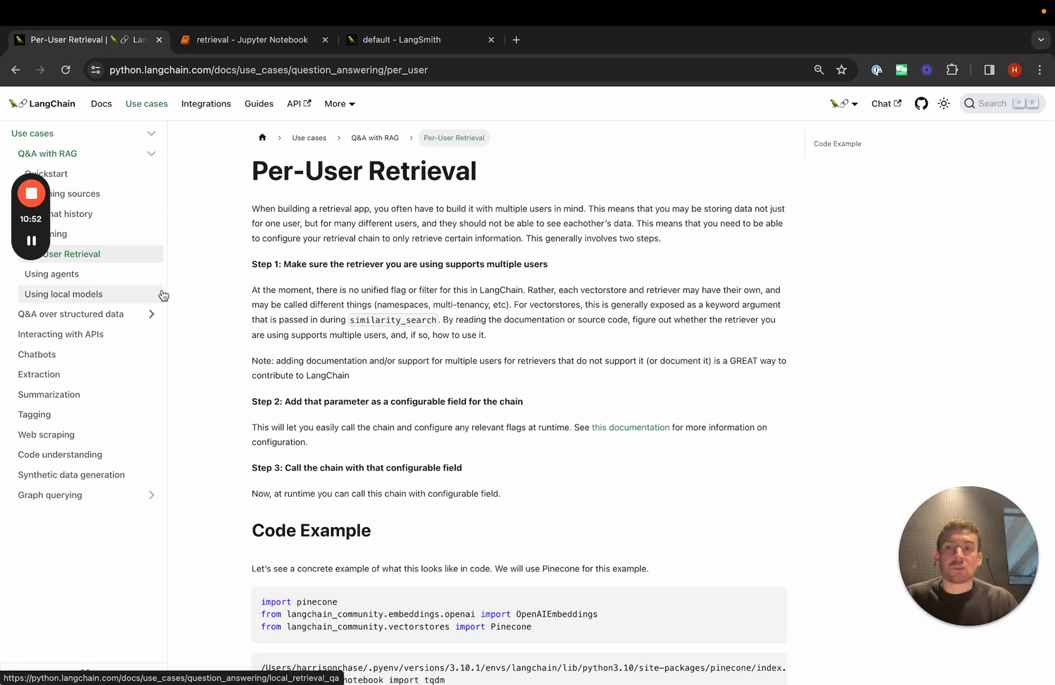